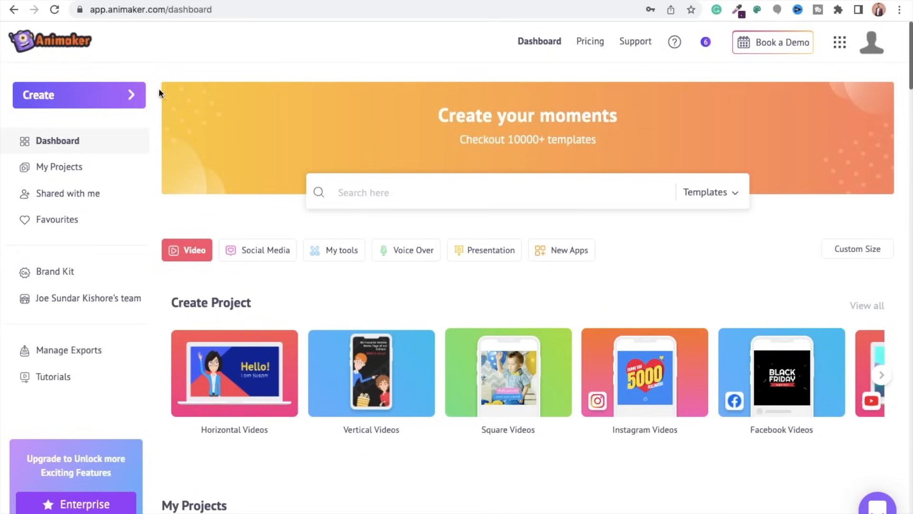
Step: Start a new blank video project from the dashboard's Create menu
left_click(79, 95)
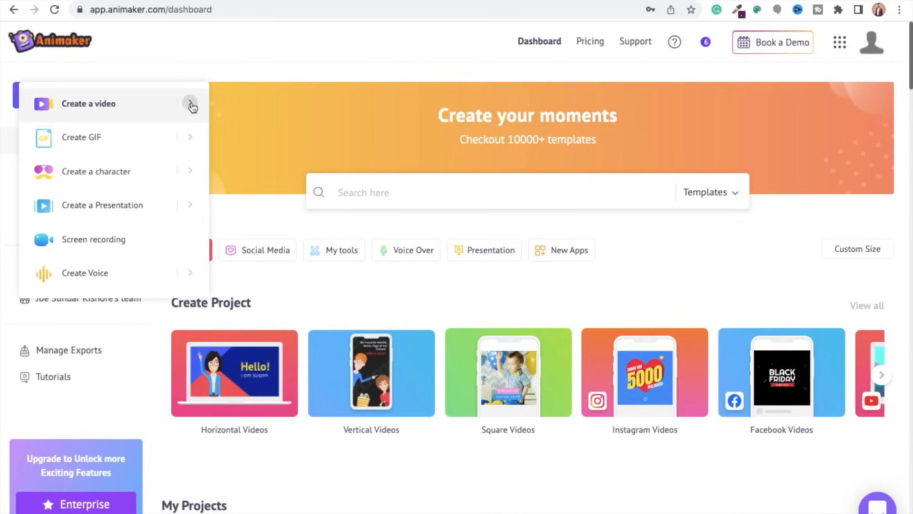
left_click(89, 104)
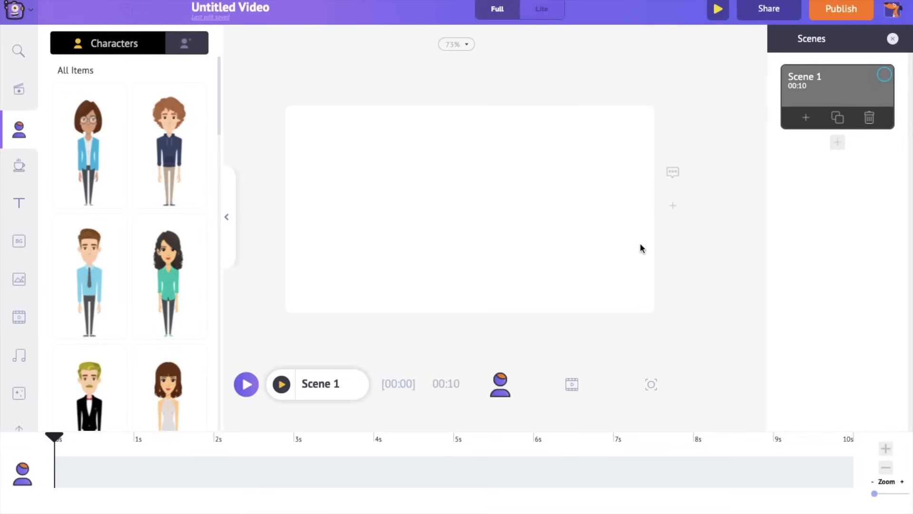
mouse_move(859, 209)
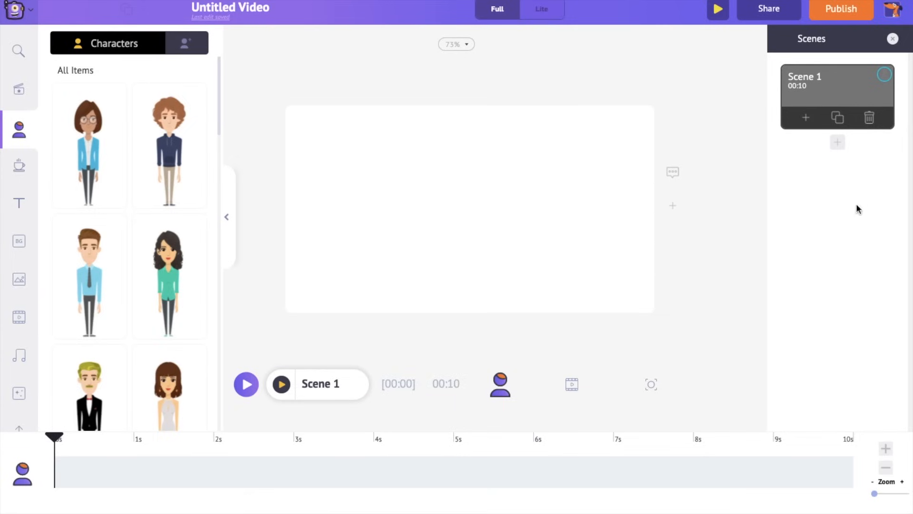
mouse_move(819, 145)
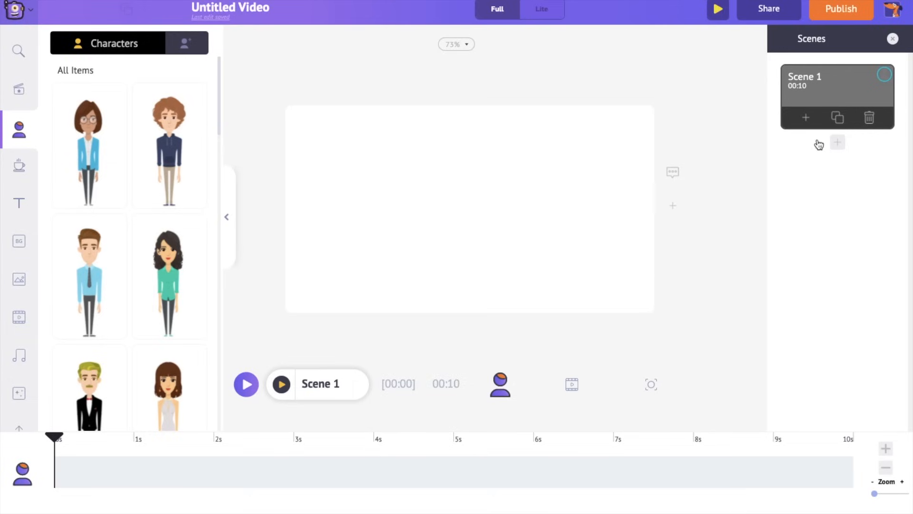
mouse_move(382, 455)
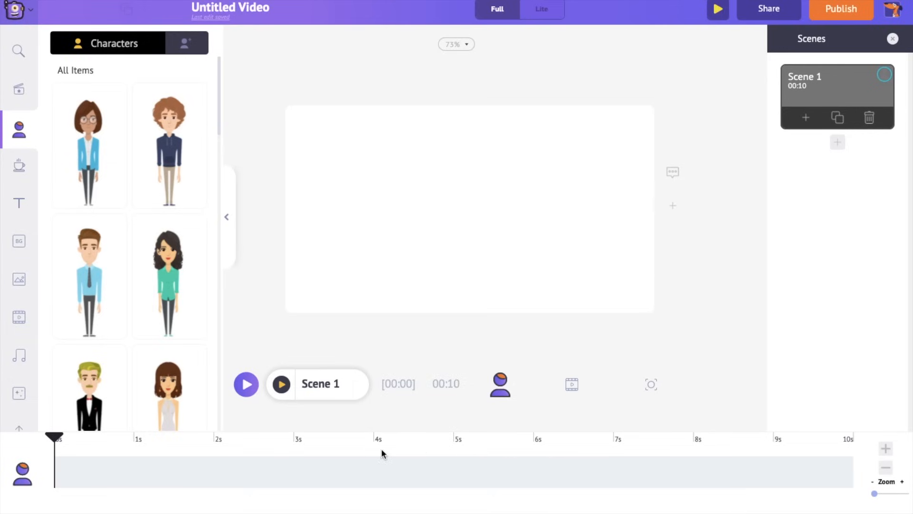
mouse_move(493, 419)
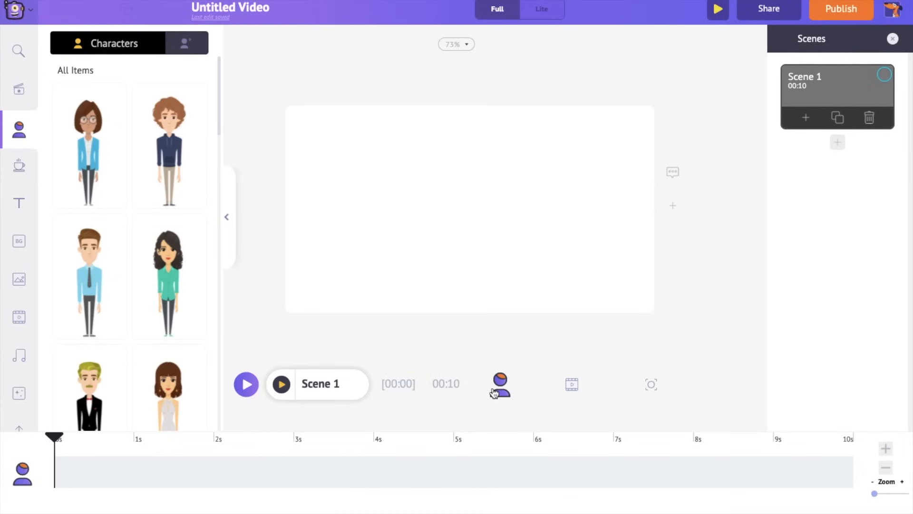
mouse_move(575, 384)
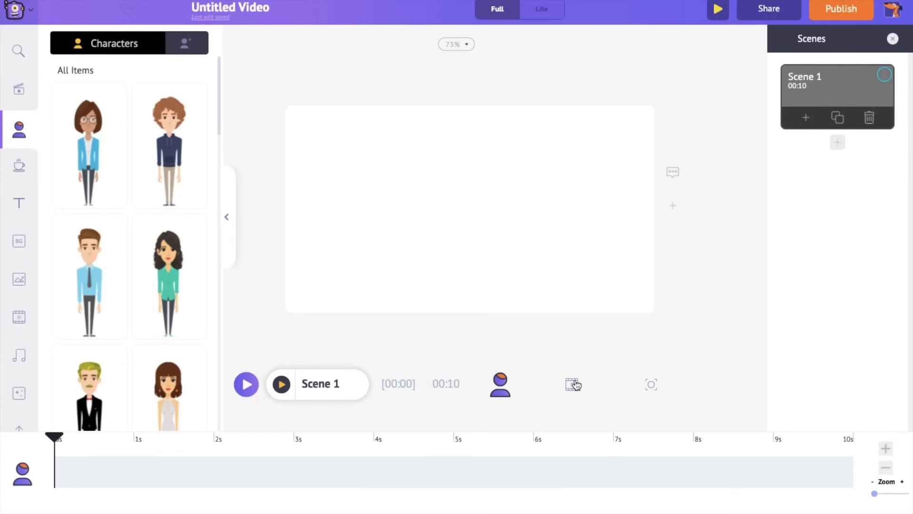
left_click(572, 383)
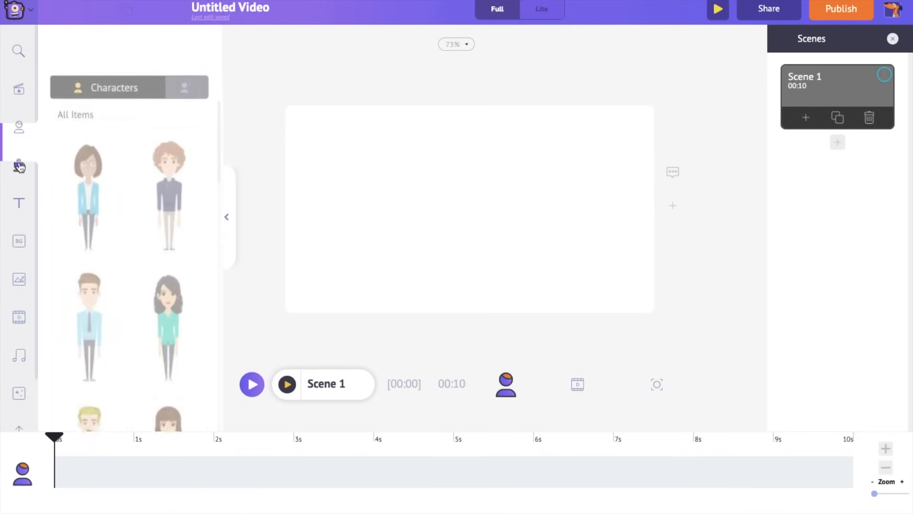
left_click(18, 203)
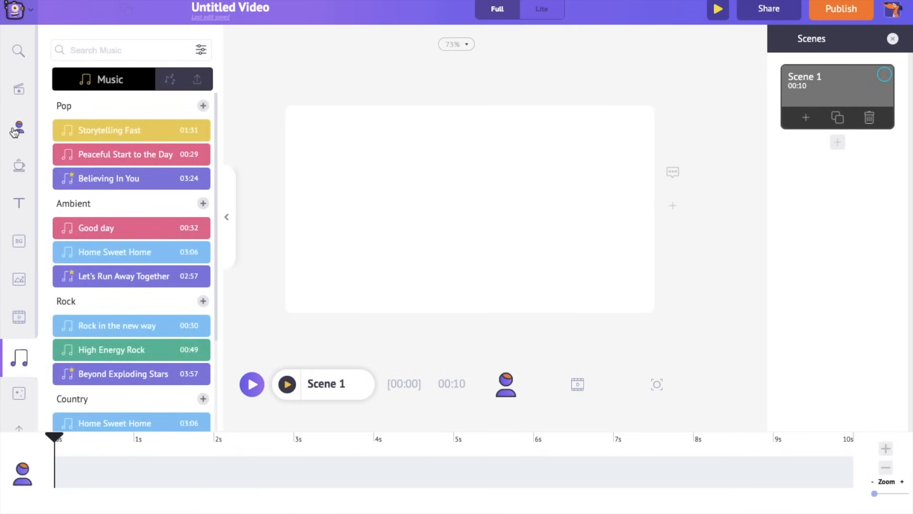
left_click(18, 128)
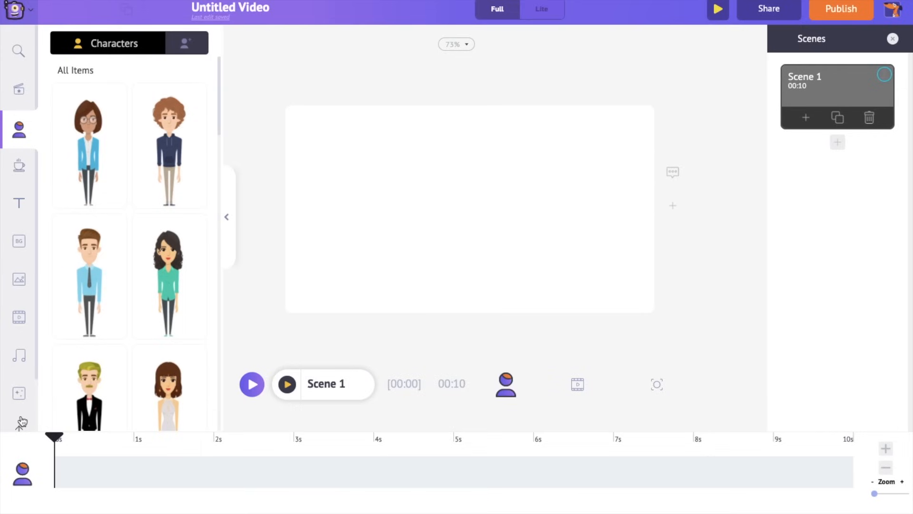
Step: Set the cartoon beach from Public Places as Scene 1's background, then return to Characters
left_click(18, 240)
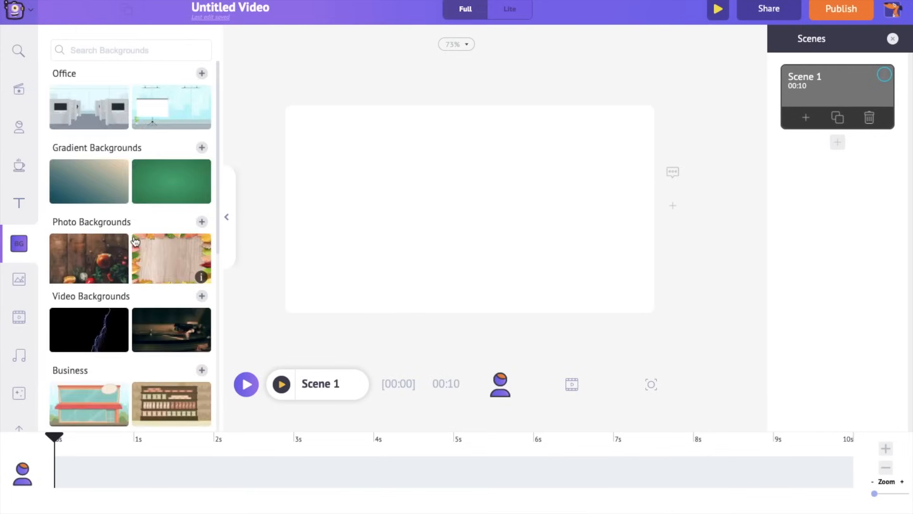
left_click(172, 183)
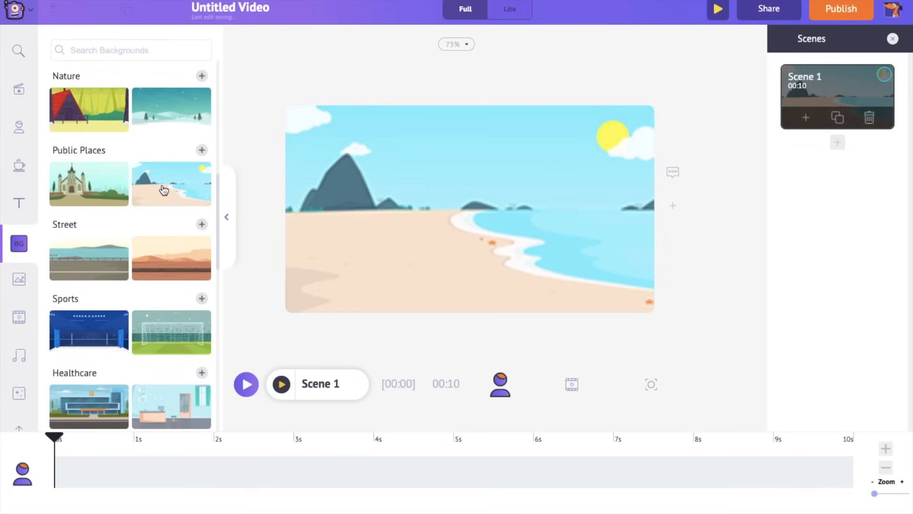
left_click(171, 183)
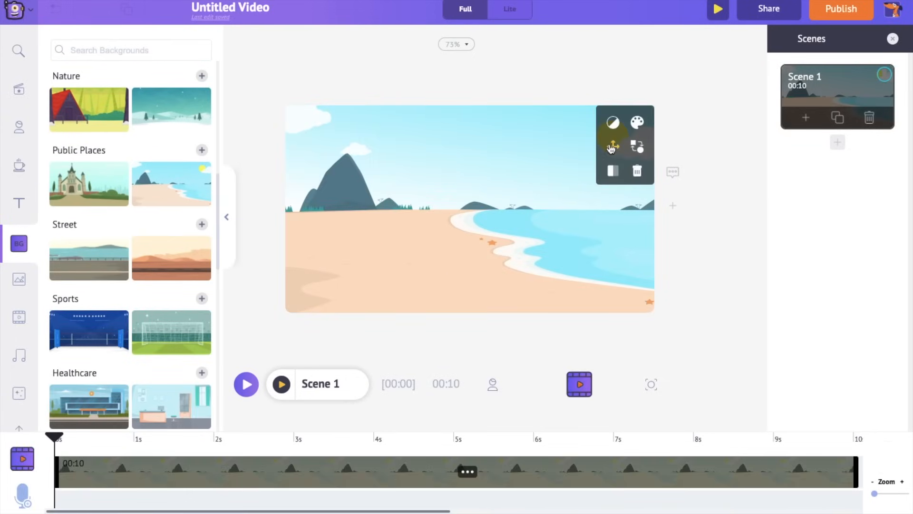
mouse_move(612, 122)
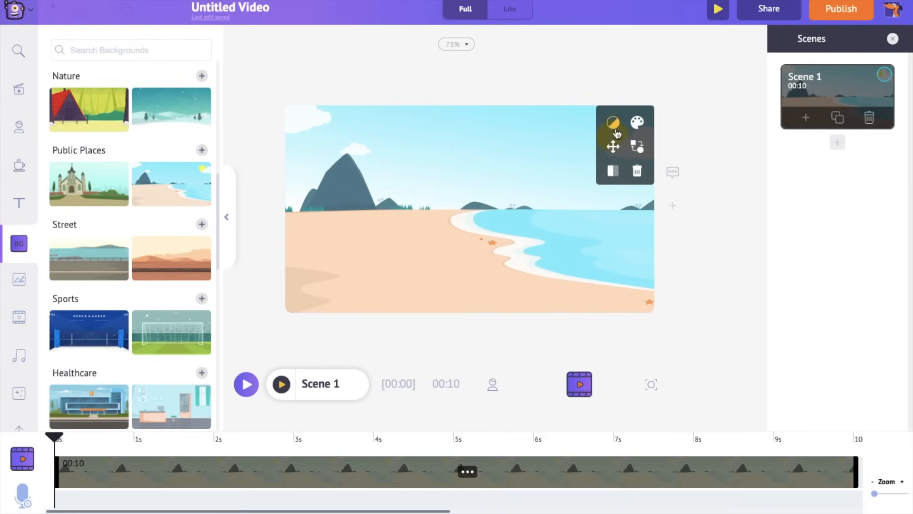
mouse_move(620, 182)
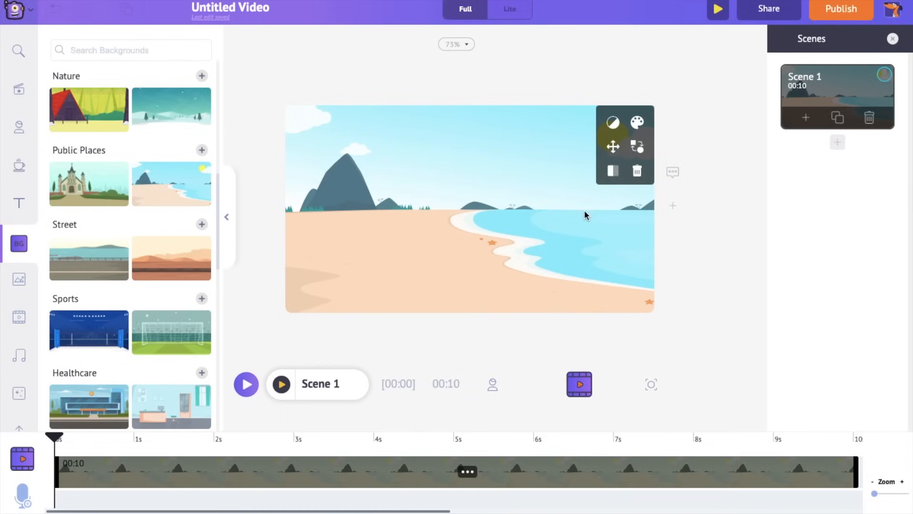
mouse_move(486, 219)
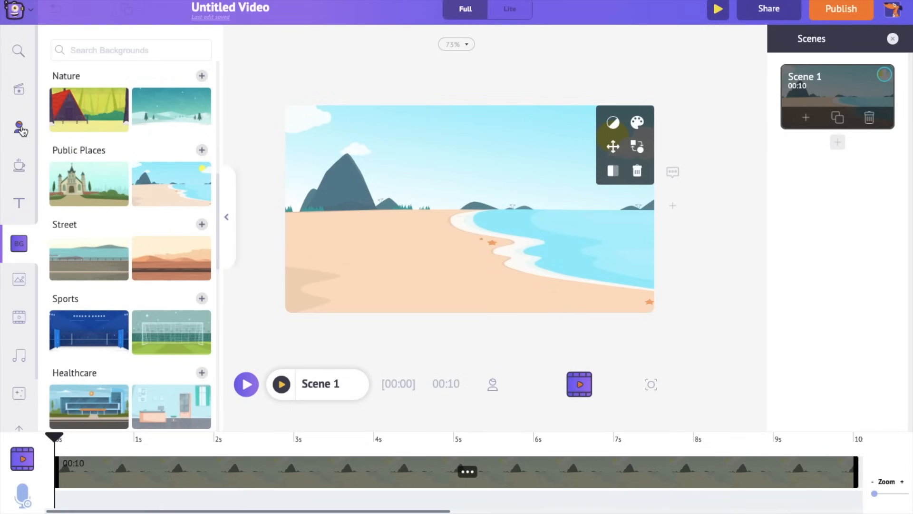
left_click(19, 127)
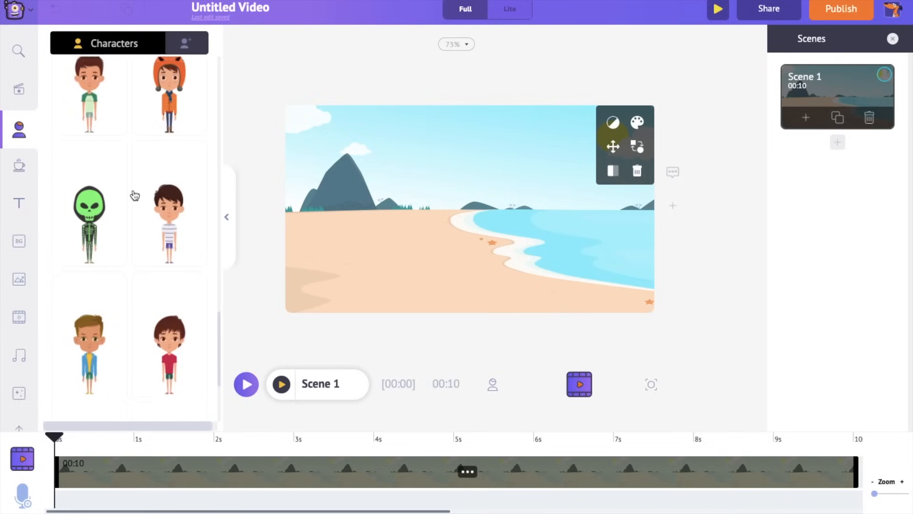
Step: Add the red-shirt boy to the beach and search 'dog' for his walking-with-dog action
scroll("down", 3)
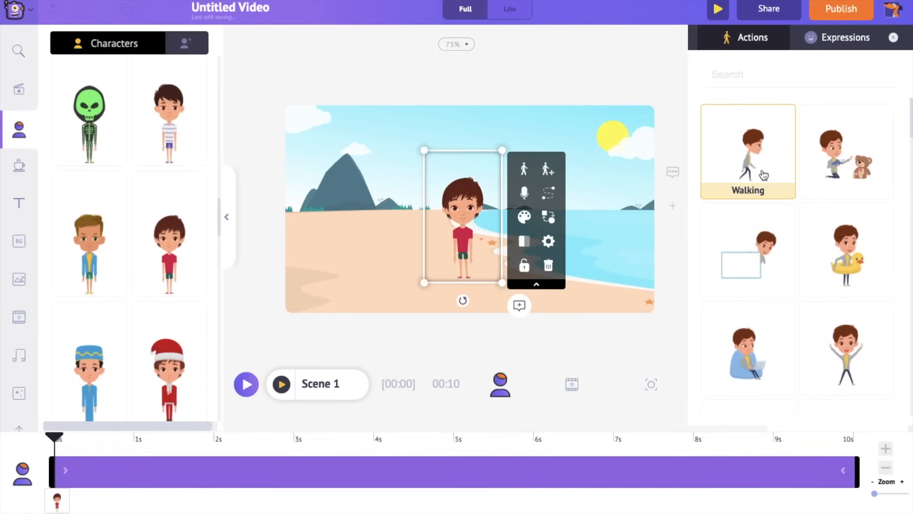
scroll("down", 3)
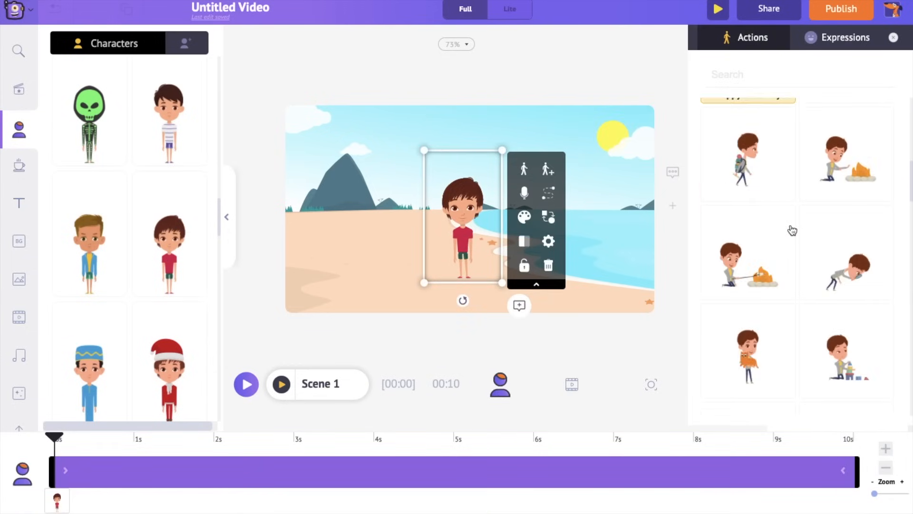
type("dog")
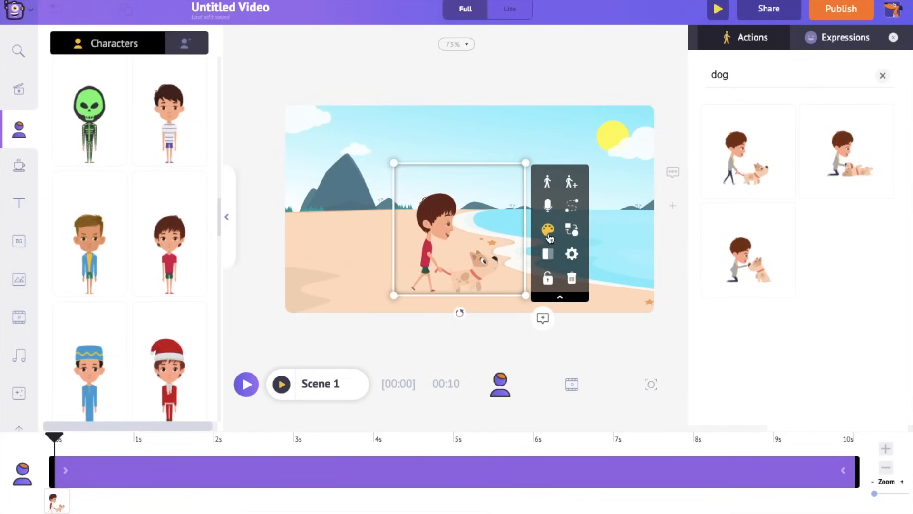
Step: Recolour the dog white and delay the boy and dog's appearance to about 1.8s
left_click(546, 229)
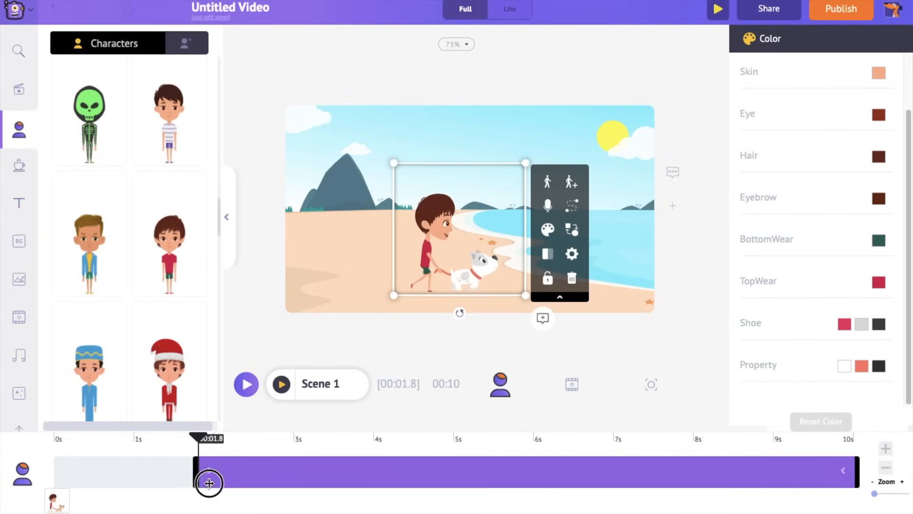
left_click_drag(208, 482, 293, 482)
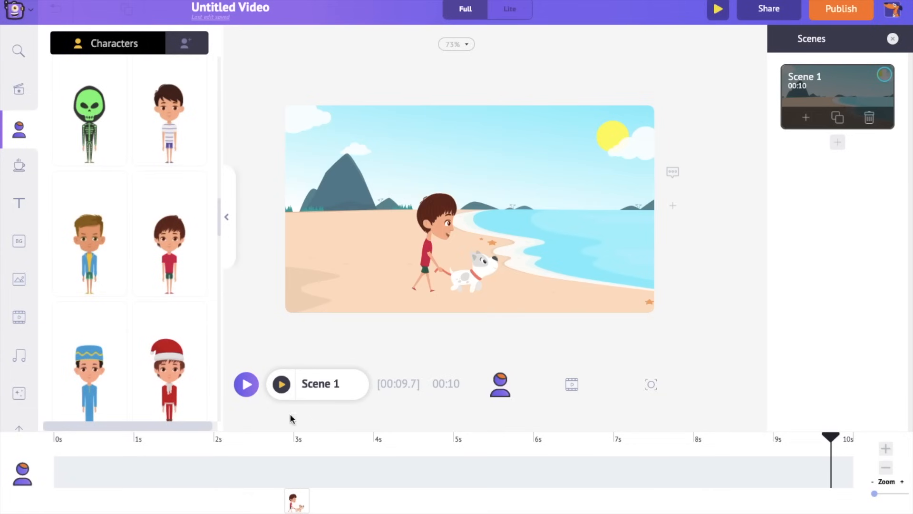
Step: Place the boy and dog just off the left edge of the beach canvas
left_click(431, 233)
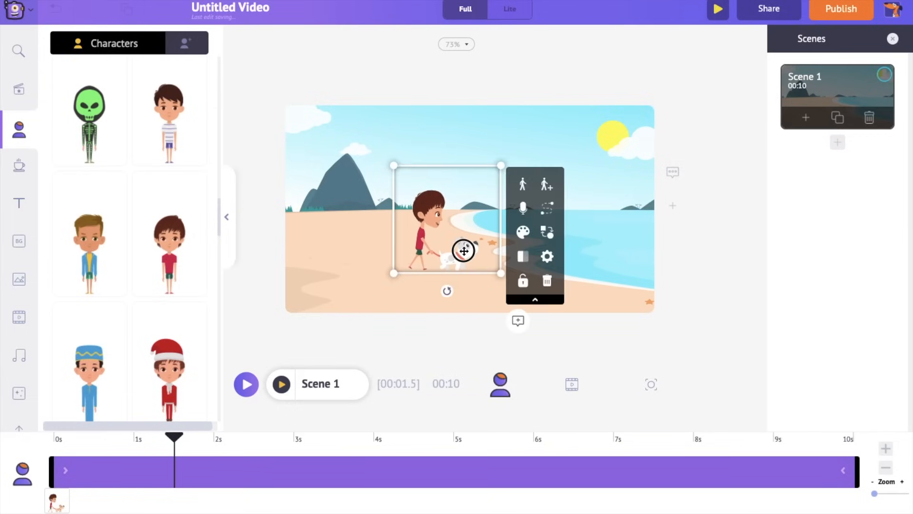
left_click_drag(463, 251, 294, 273)
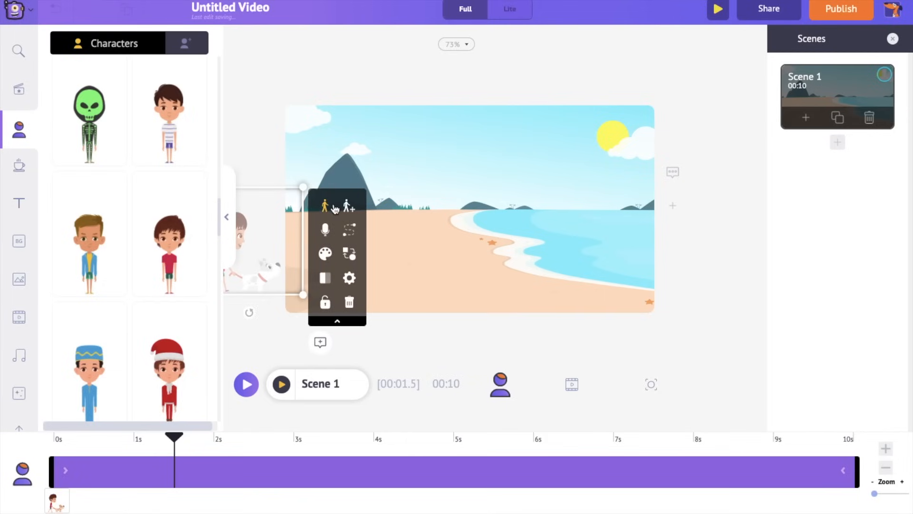
mouse_move(349, 230)
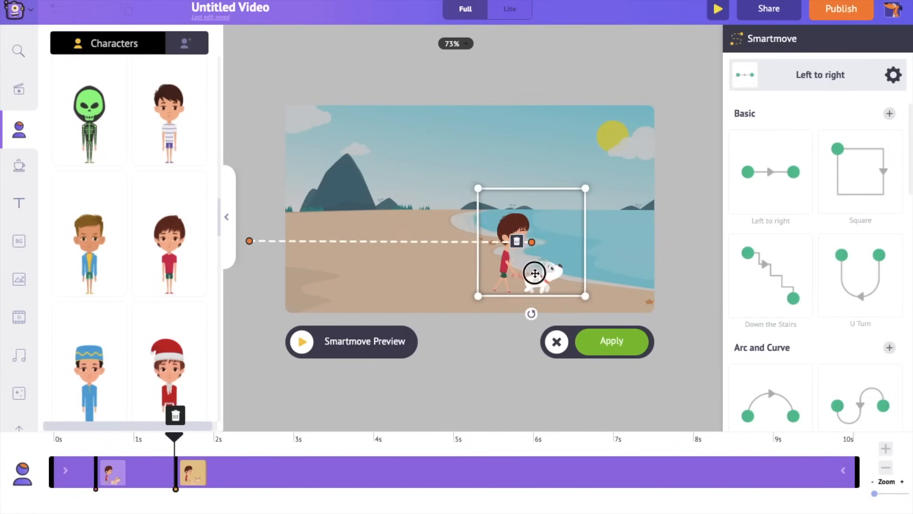
Step: Set a left-to-right walk ending off the right edge, finishing around 7s
left_click_drag(534, 274, 688, 278)
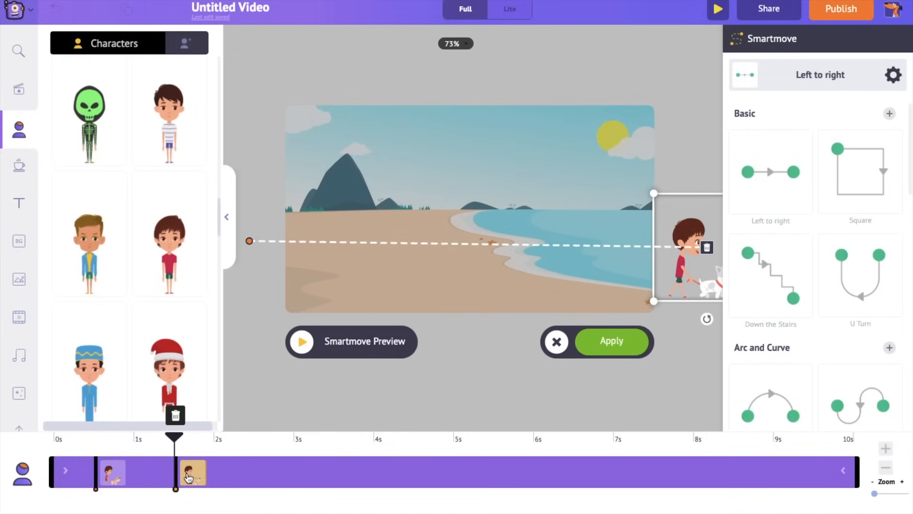
left_click_drag(192, 472, 340, 472)
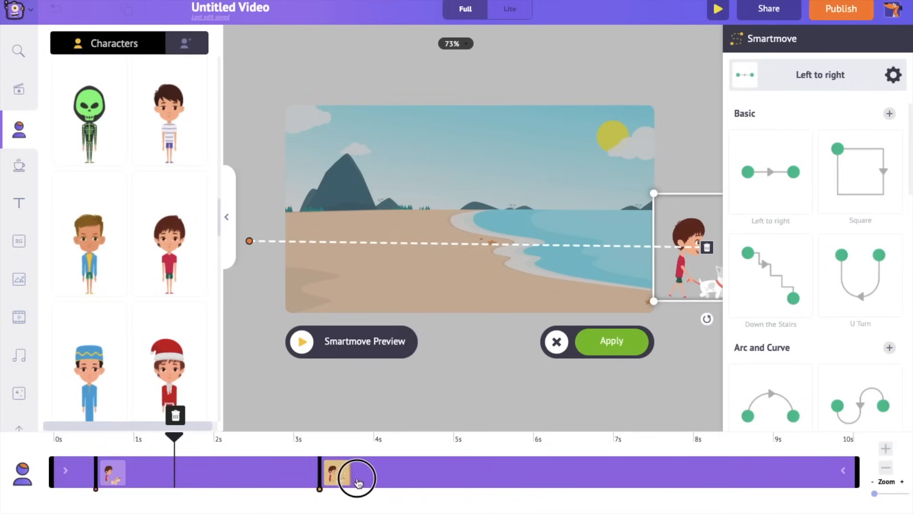
left_click_drag(355, 472, 612, 471)
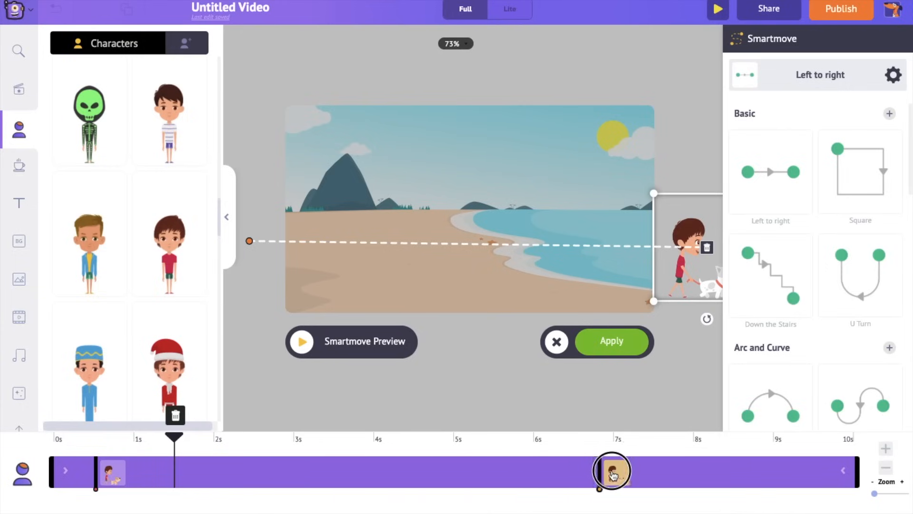
left_click_drag(611, 470, 629, 470)
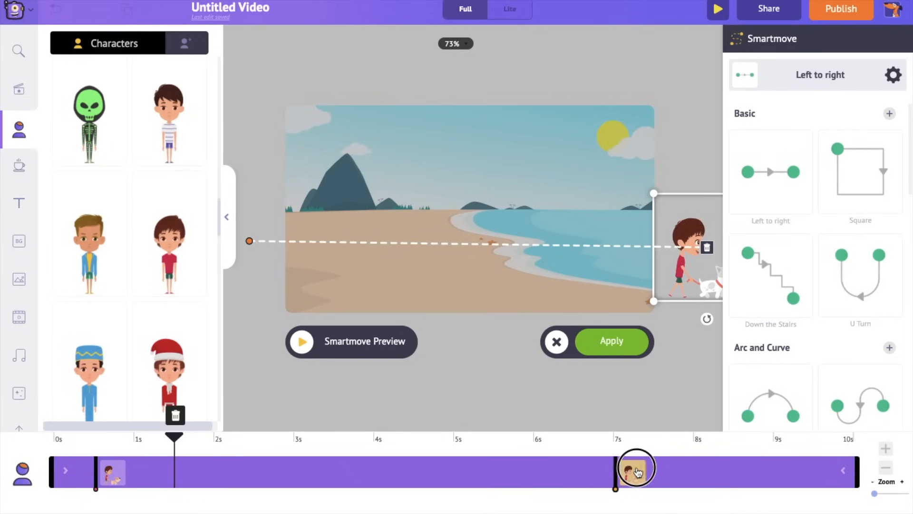
left_click_drag(636, 468, 702, 468)
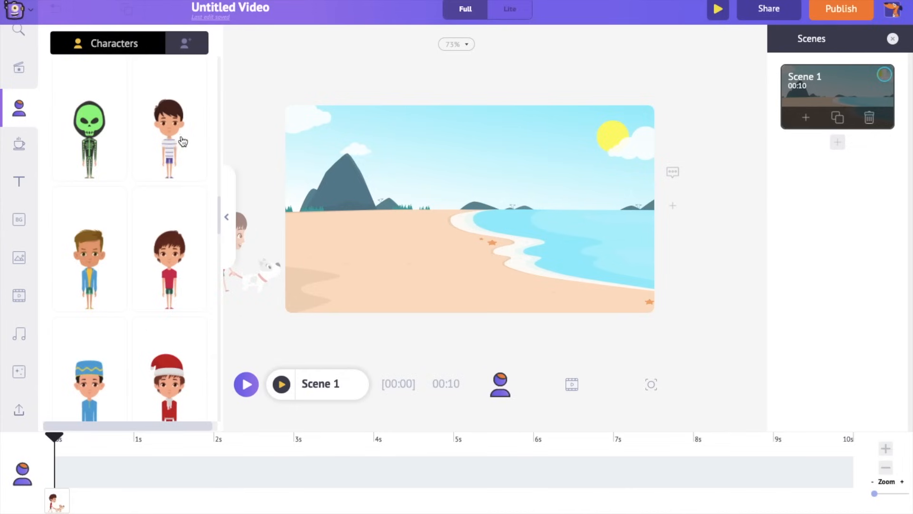
mouse_move(185, 123)
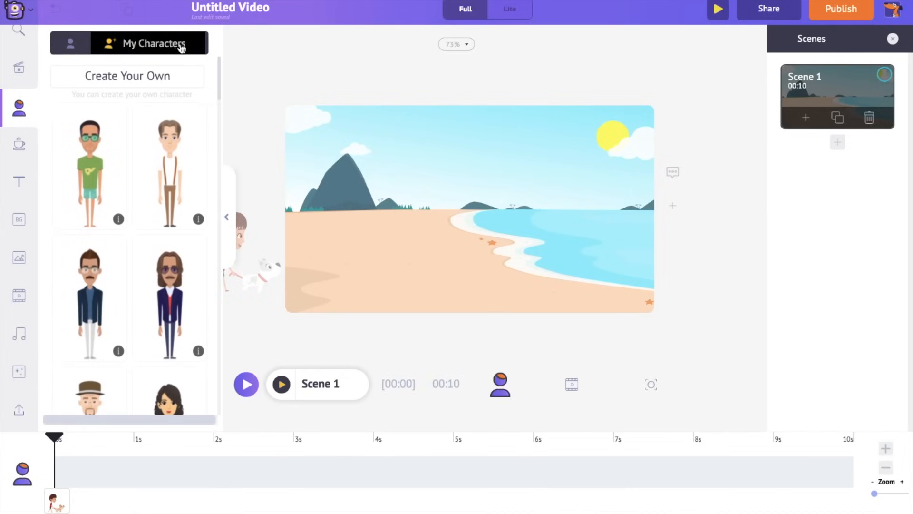
Step: Start Create Your Own from My Characters to launch the character builder
left_click(127, 76)
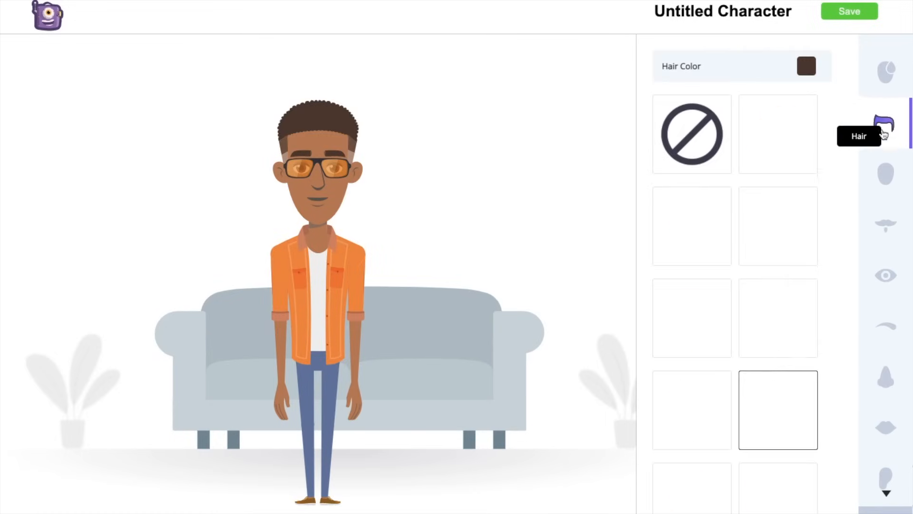
Step: Give the character dreadlocks and teal glasses, then save him to My Characters
left_click(691, 457)
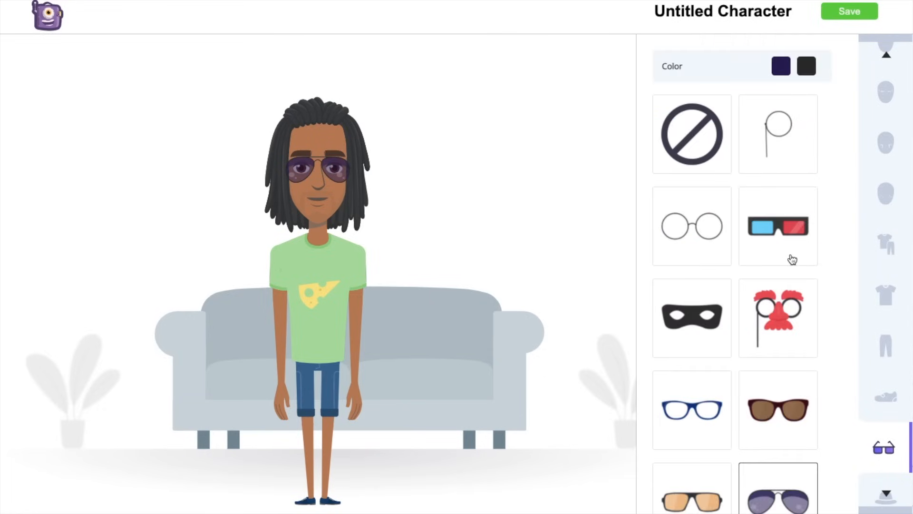
left_click(780, 65)
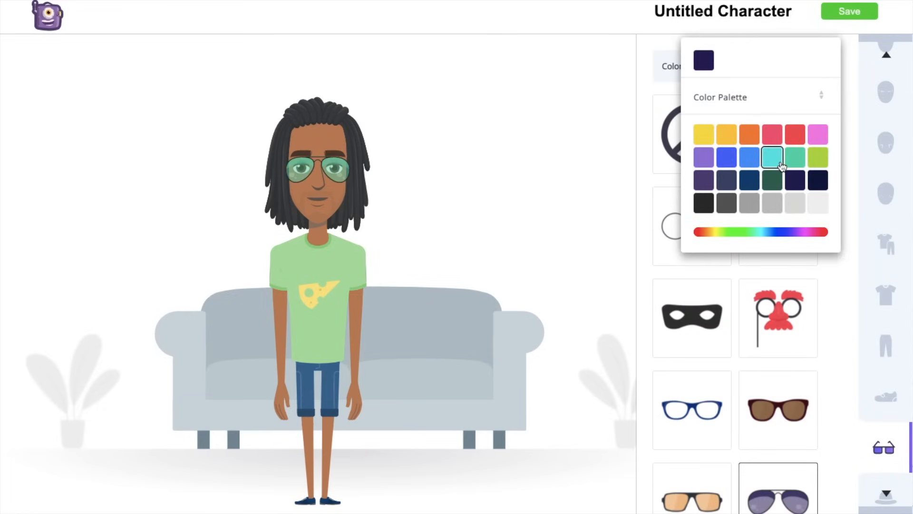
left_click(884, 322)
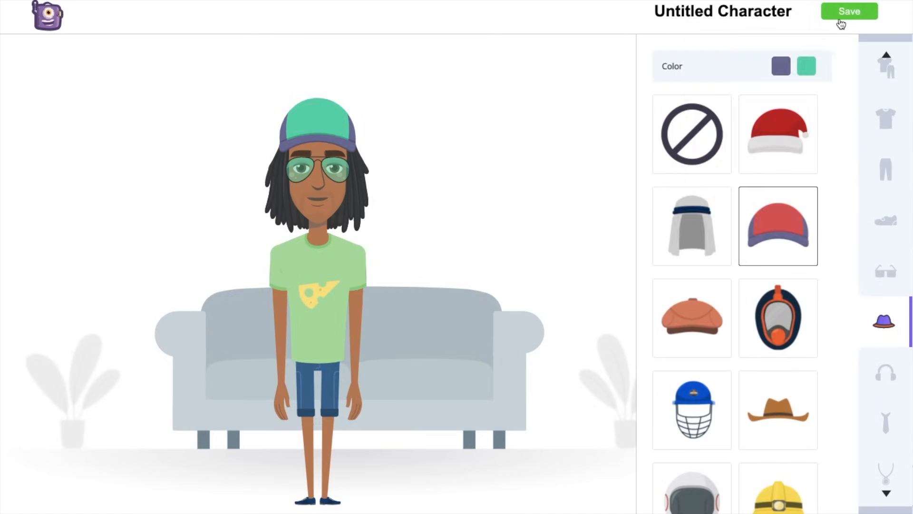
left_click(849, 12)
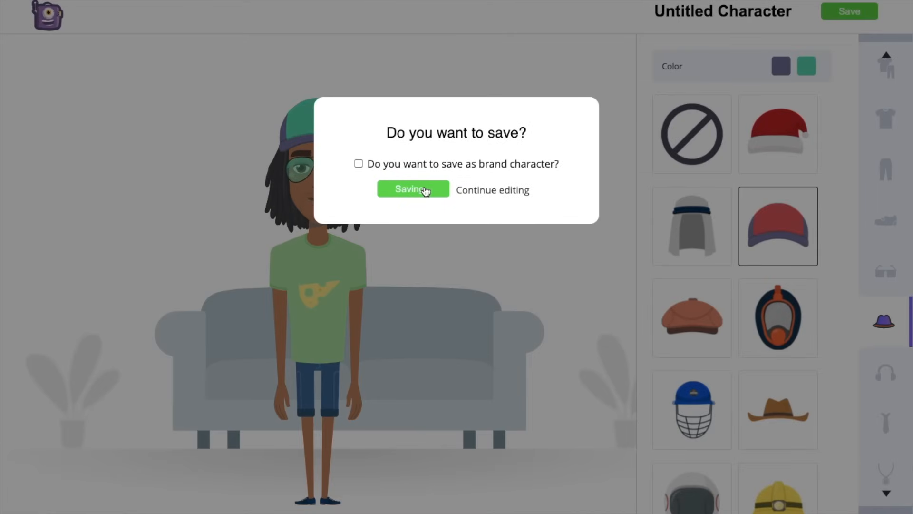
left_click(411, 190)
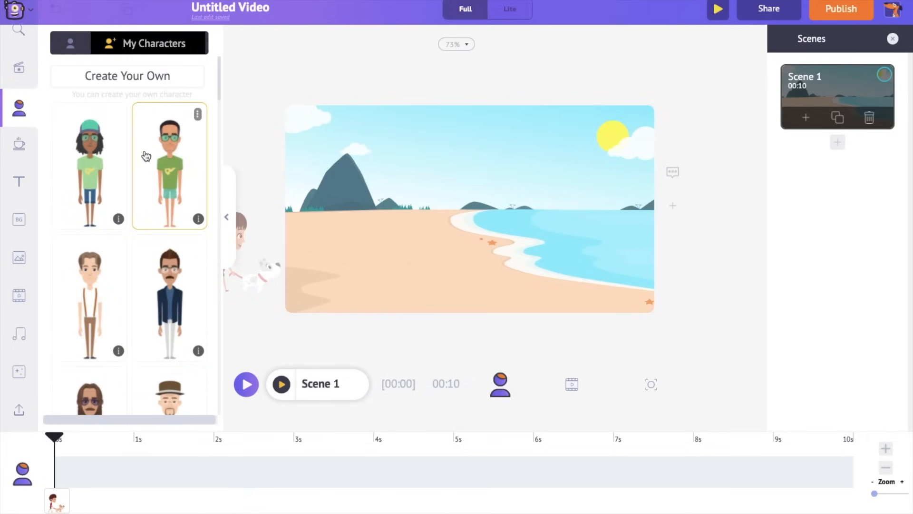
Step: Place the custom character on the beach and begin an action sequence with Walking
left_click(89, 169)
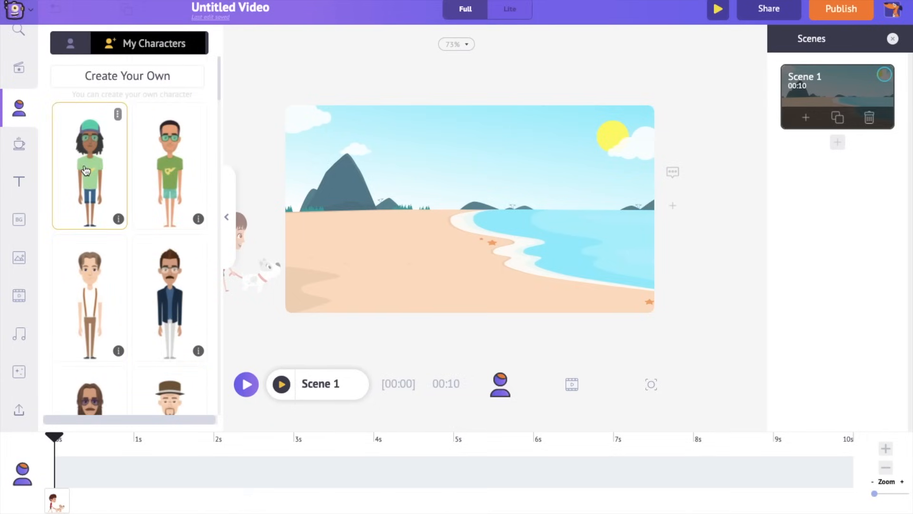
left_click(88, 166)
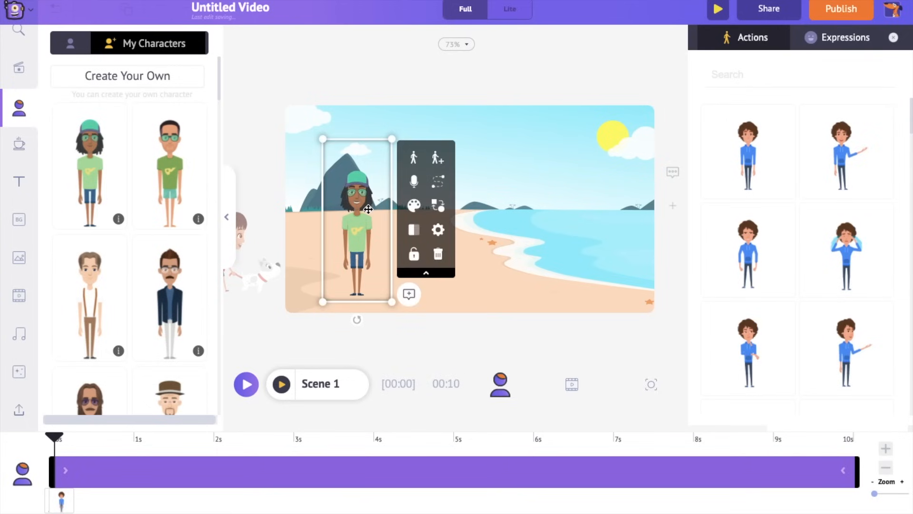
mouse_move(357, 247)
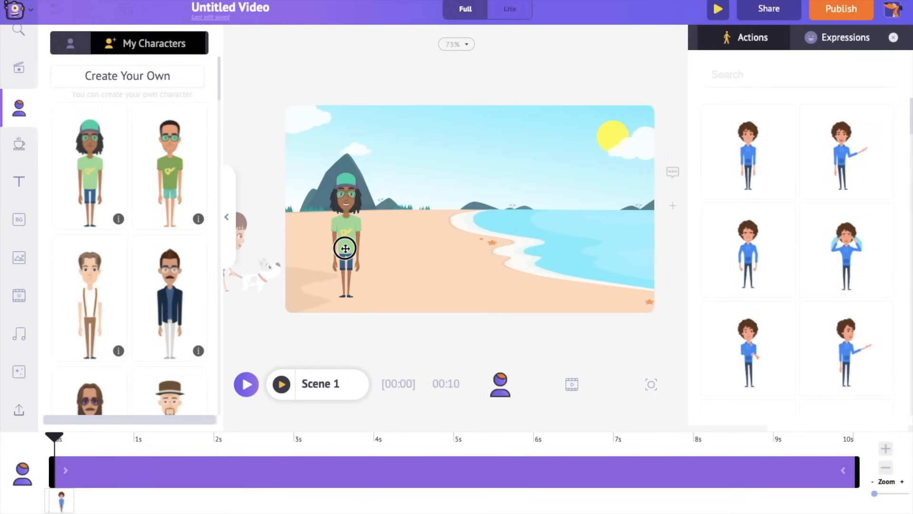
left_click(344, 248)
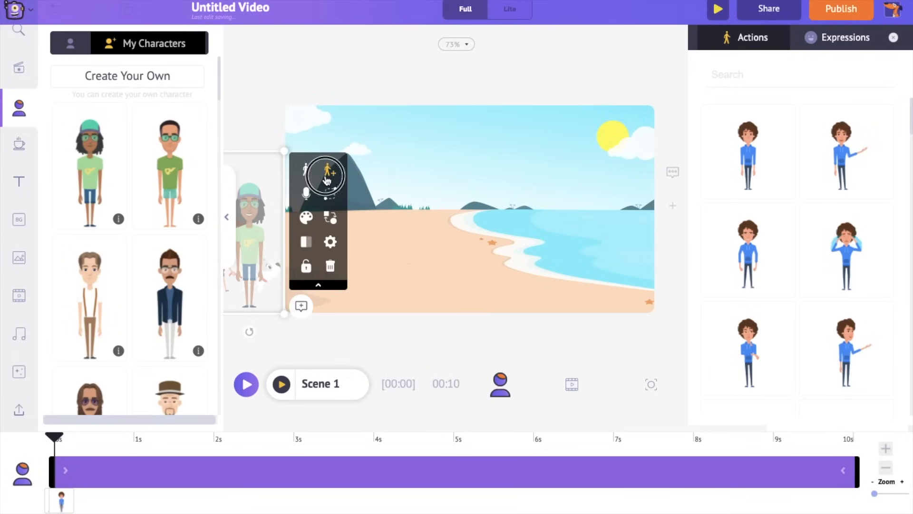
left_click(330, 174)
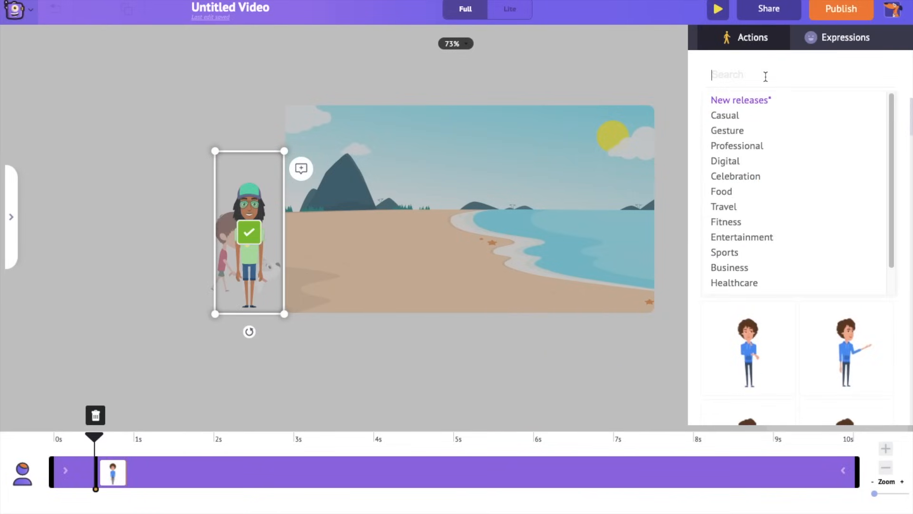
type("walk")
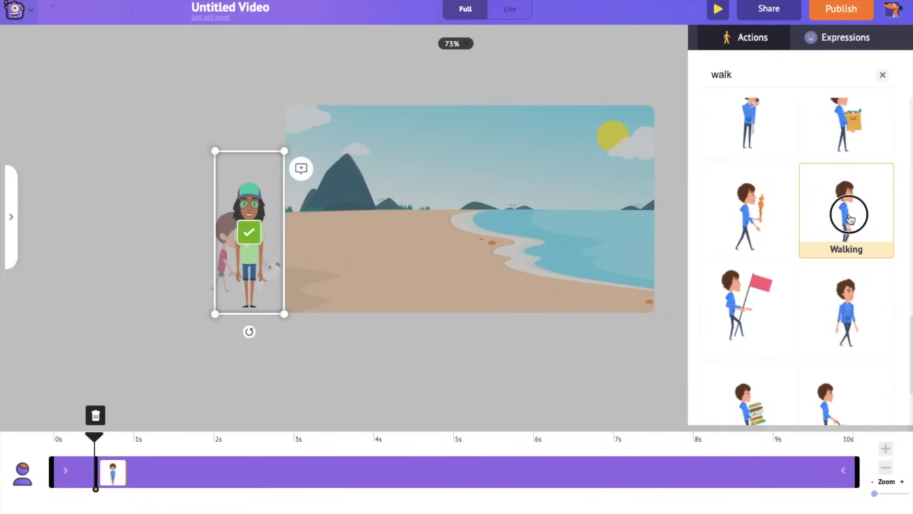
left_click(845, 209)
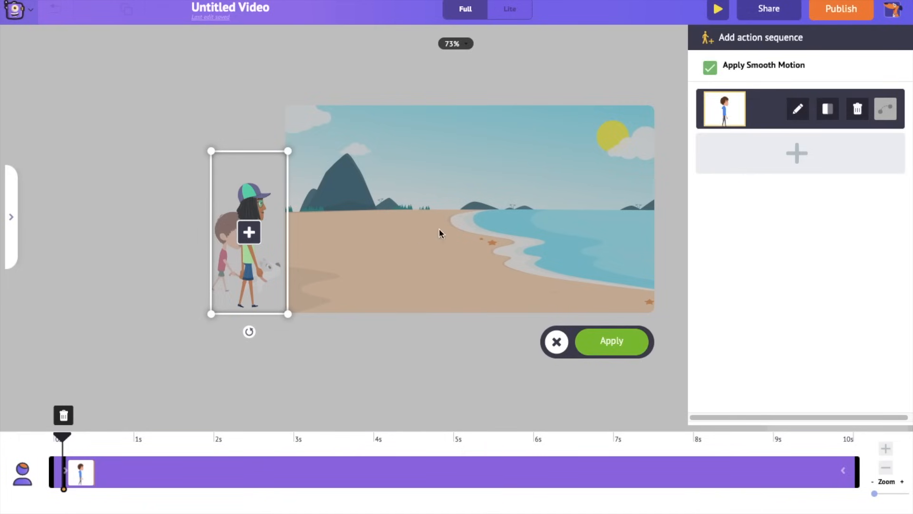
Step: Add a Waving Hand step on the sand around 2s, then search 'talking' for a third action
left_click(797, 153)
type("waving")
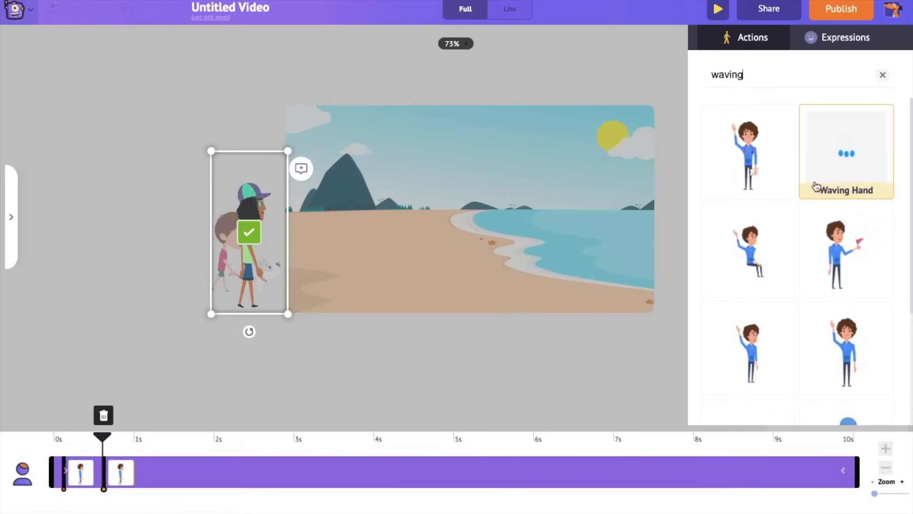
left_click(846, 151)
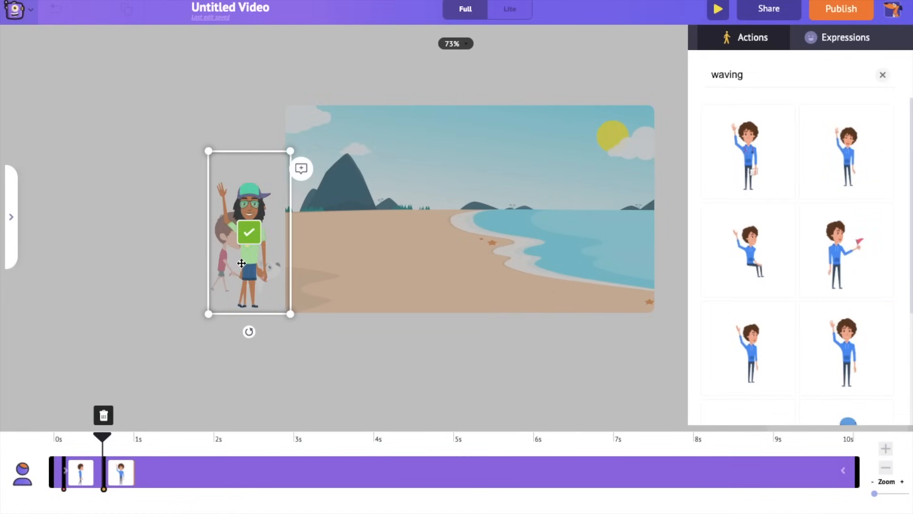
left_click_drag(242, 263, 333, 262)
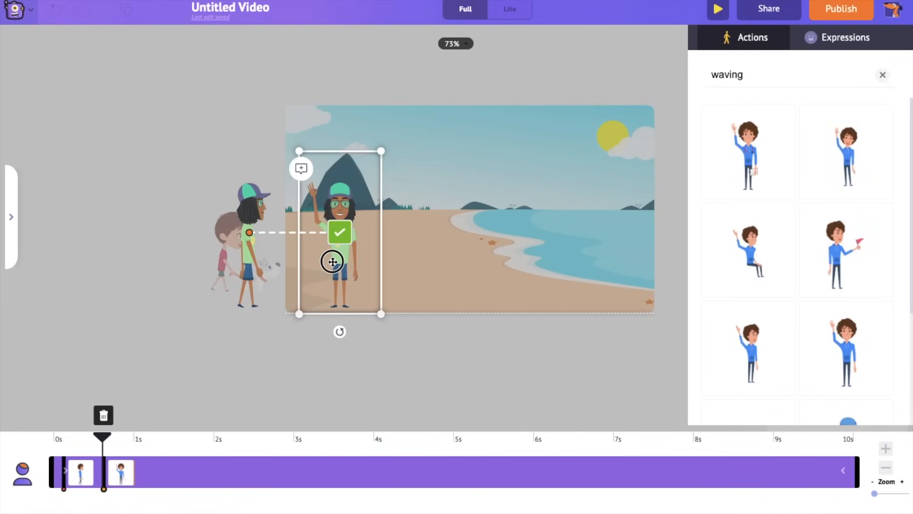
left_click_drag(331, 262, 346, 264)
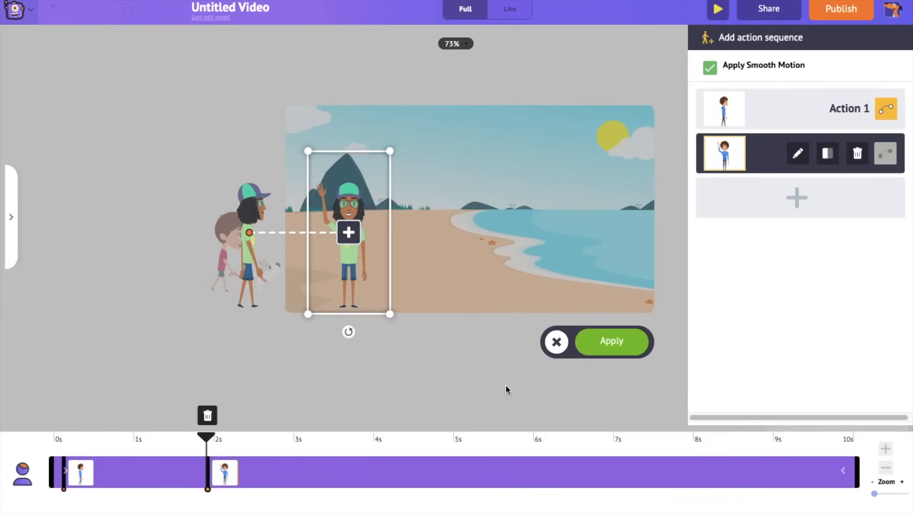
left_click(348, 232)
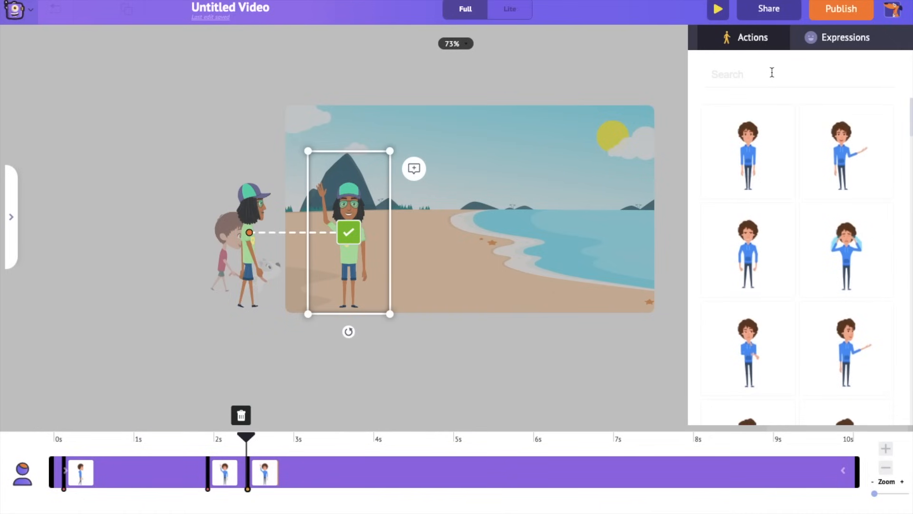
type("talking")
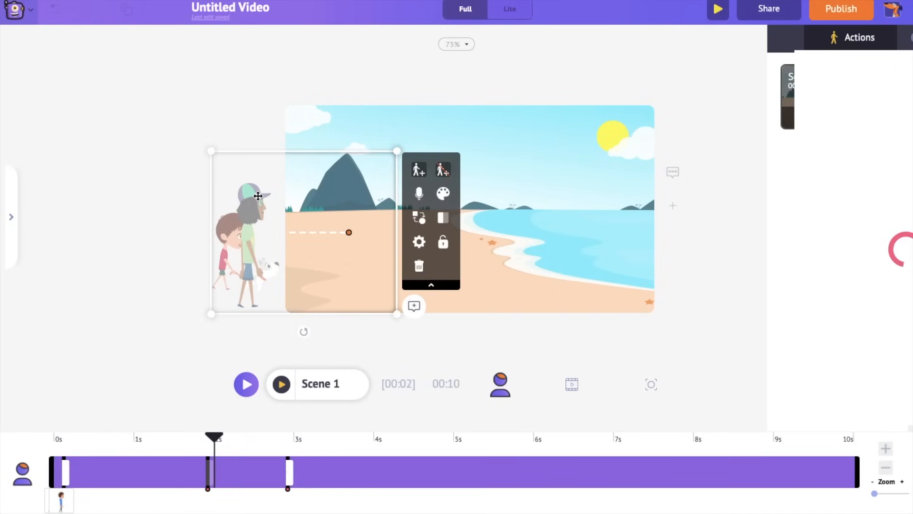
Step: Try a quick Record Voice take for the character, then return to the voice-over choices
left_click(418, 193)
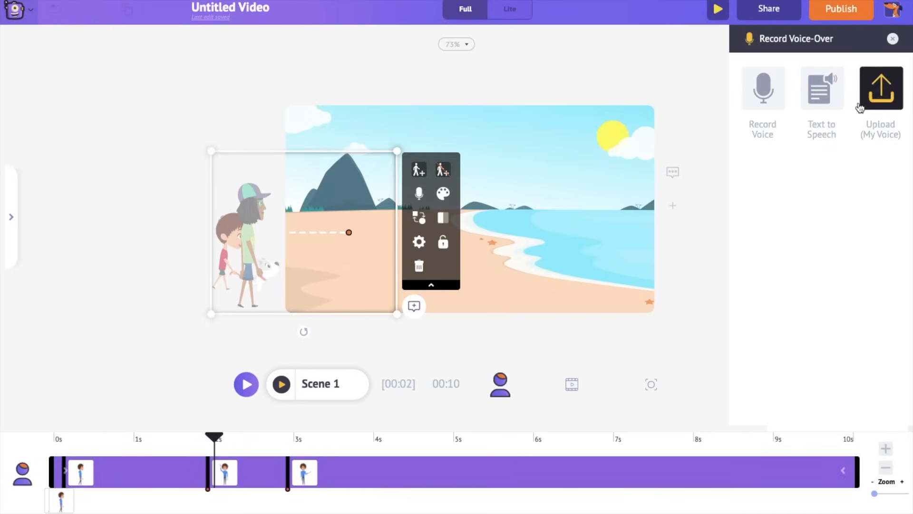
left_click(762, 88)
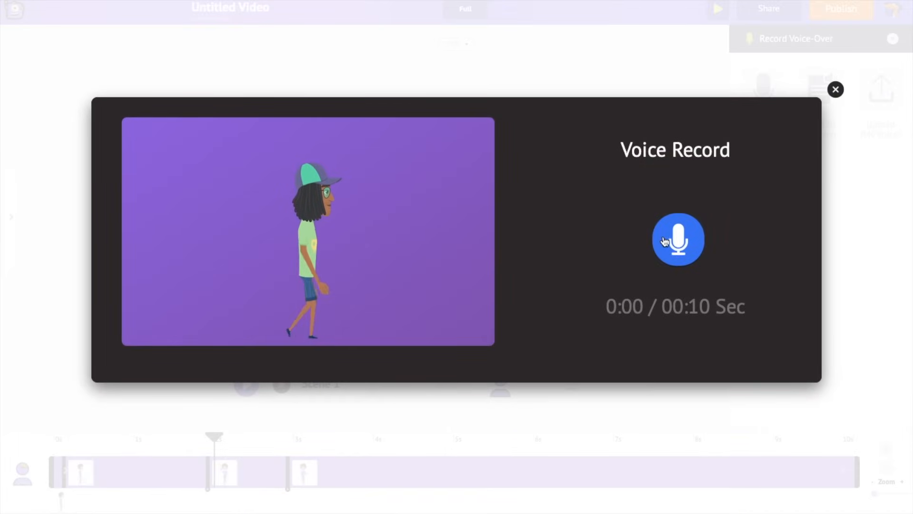
left_click(678, 238)
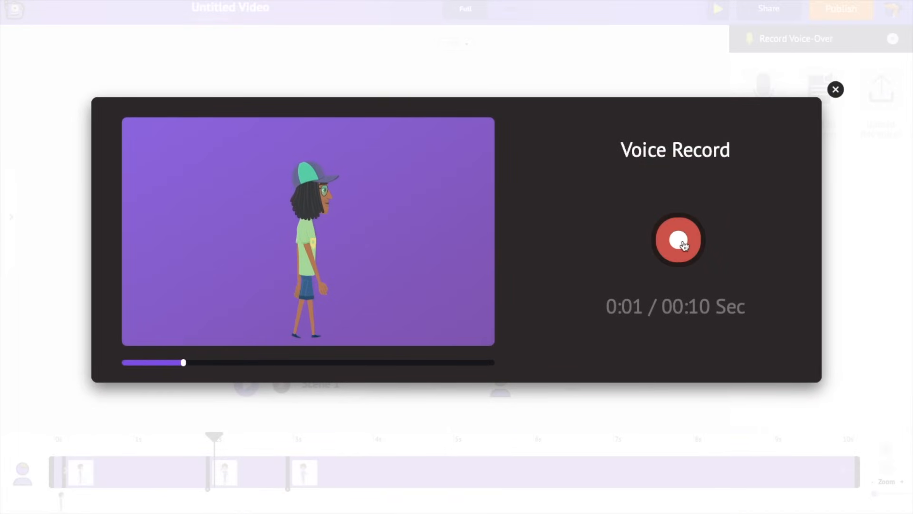
left_click(677, 240)
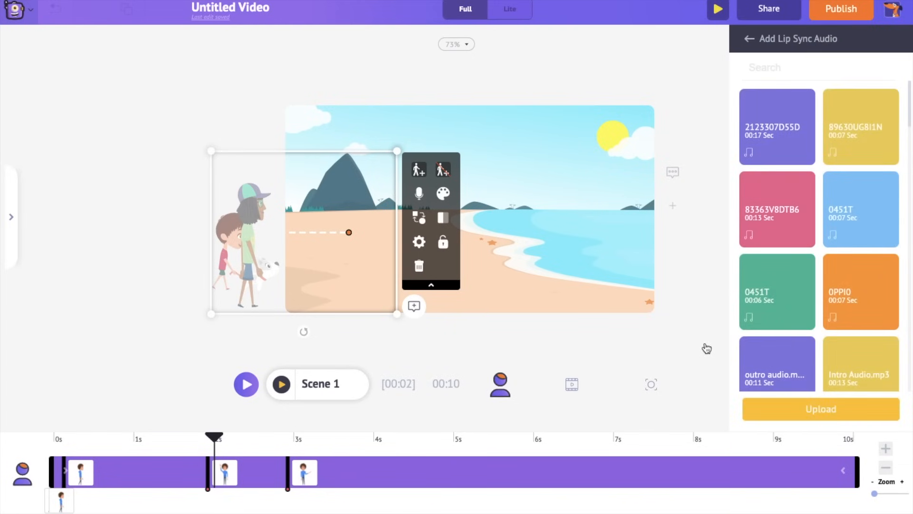
left_click(820, 409)
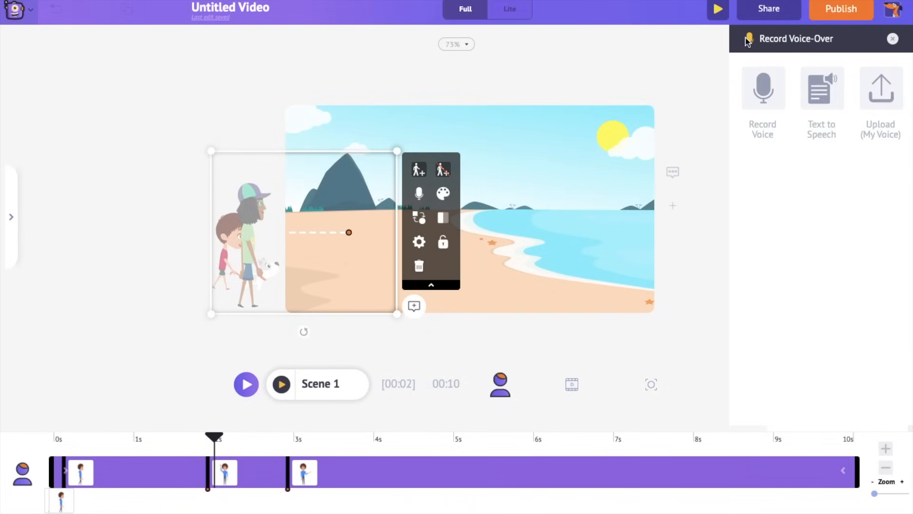
Step: Write the script "Hi There! I am Alex!" and choose the Martin (New) voice
left_click(822, 89)
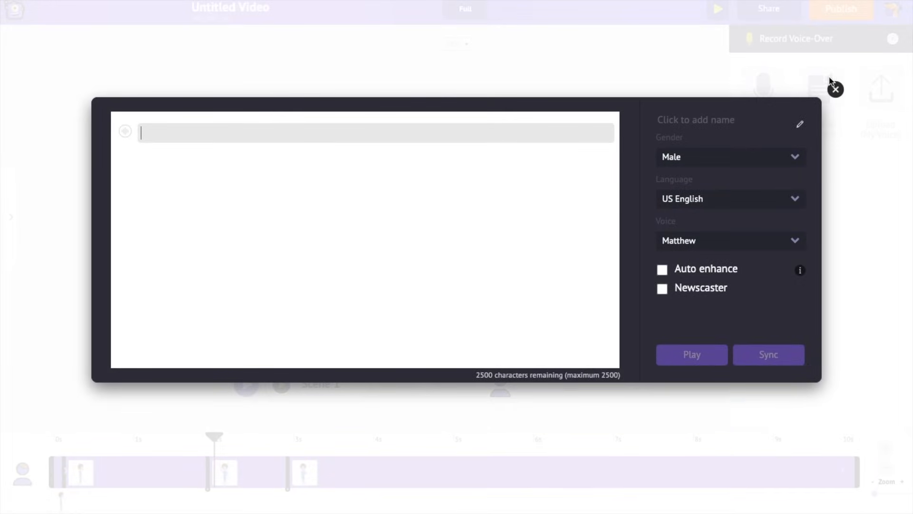
type("Hi")
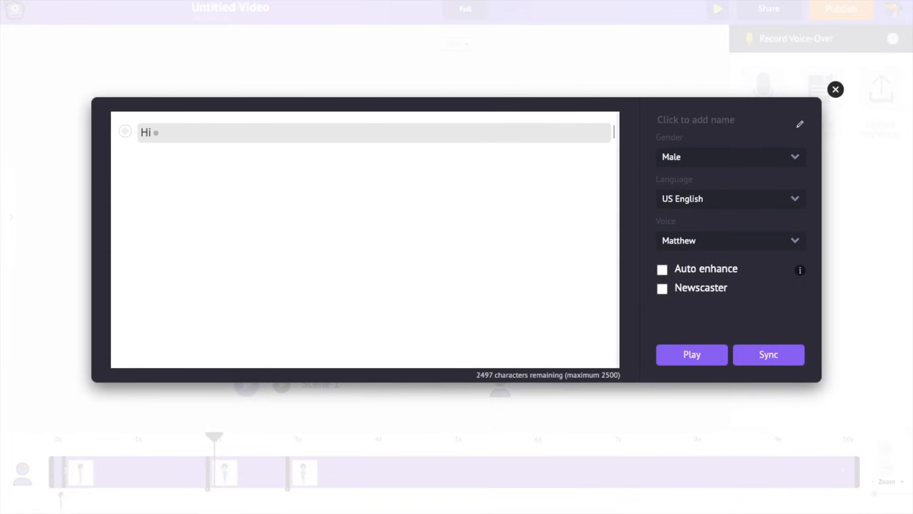
type("There! I am Alex!")
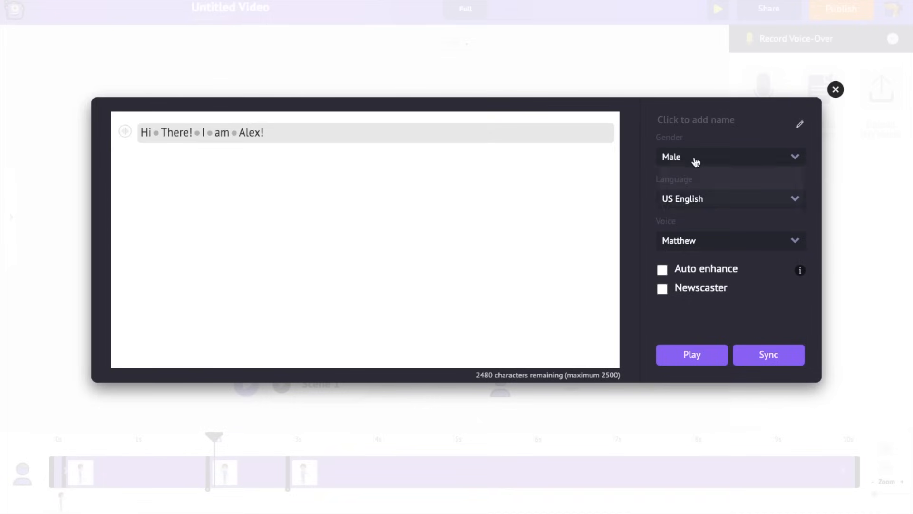
mouse_move(704, 201)
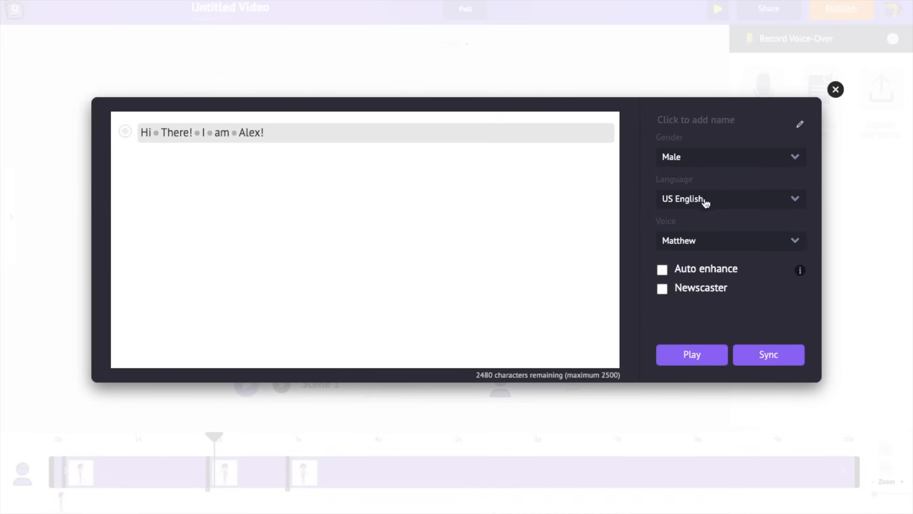
left_click(730, 241)
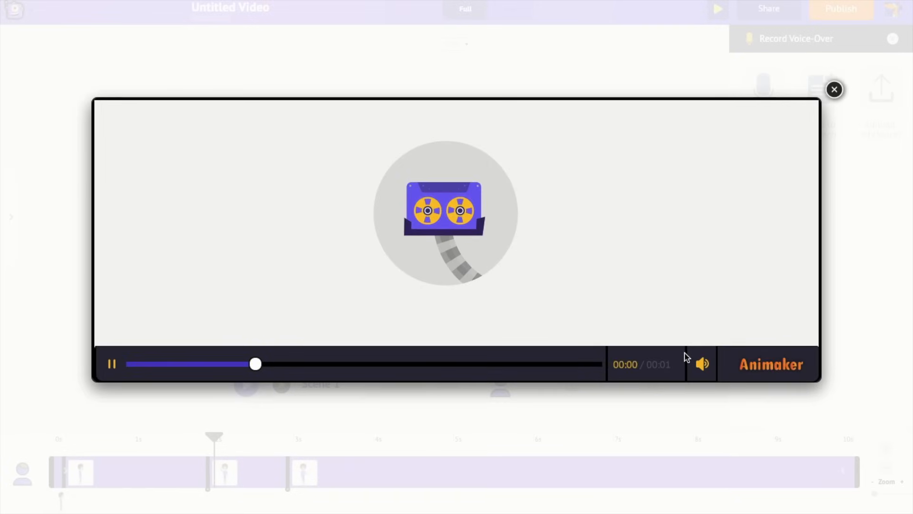
left_click(111, 364)
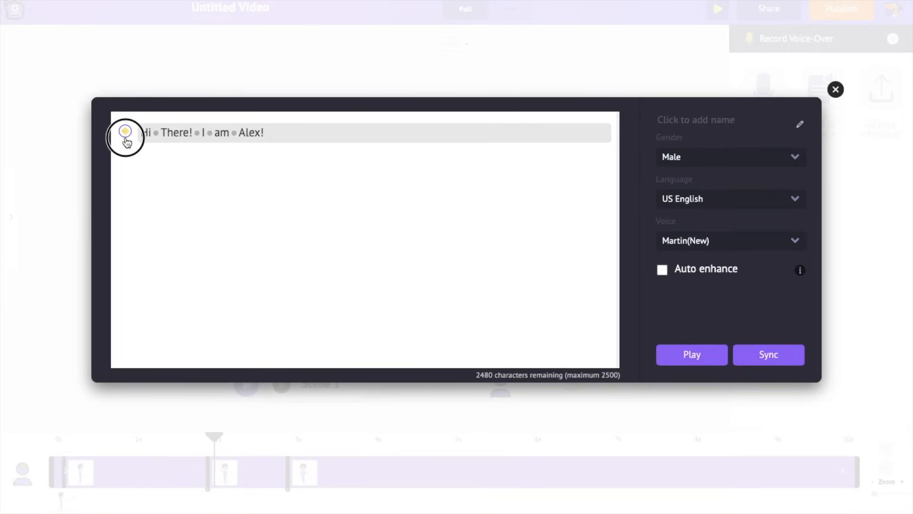
Step: Review speed and pitch settings, enable Auto enhance, preview the line and sync it to the scene
left_click(125, 132)
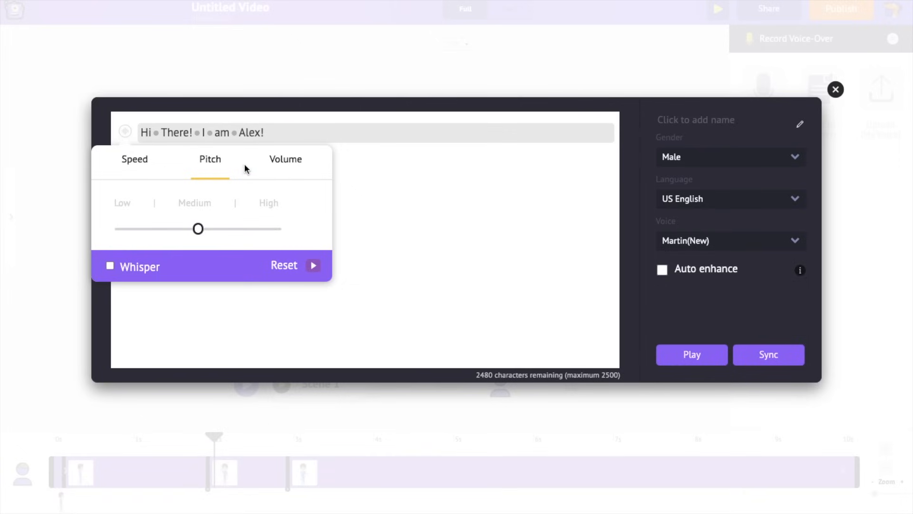
left_click(285, 159)
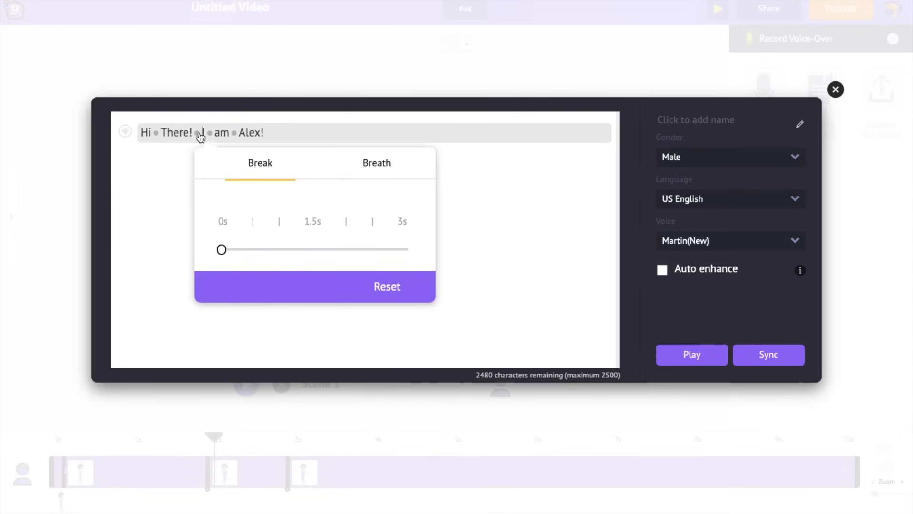
left_click(377, 163)
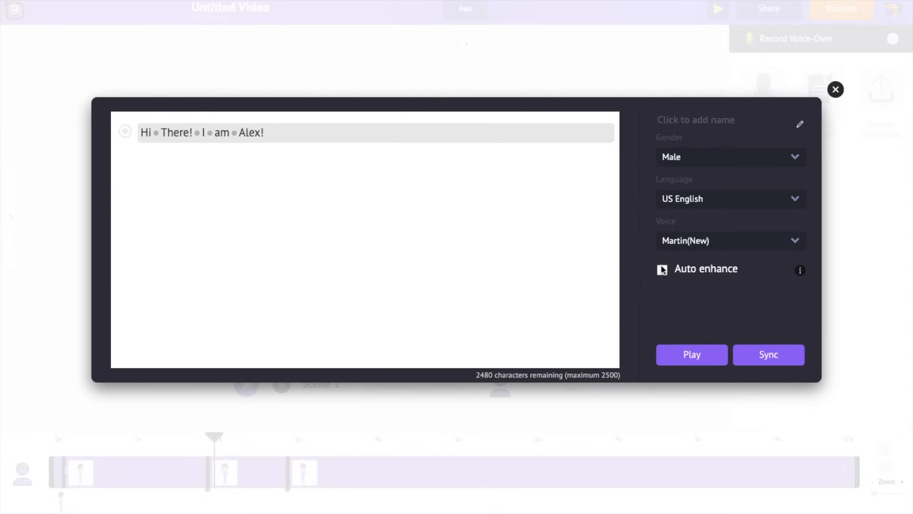
left_click(662, 269)
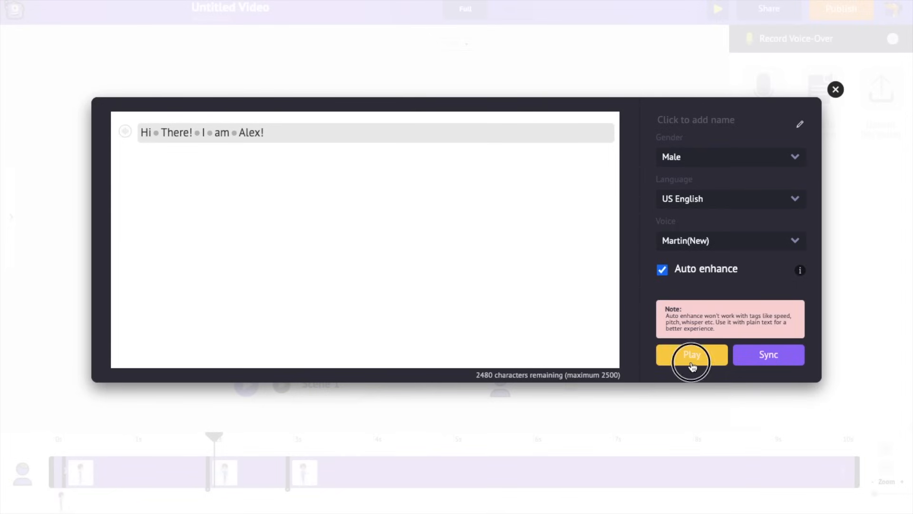
left_click(690, 355)
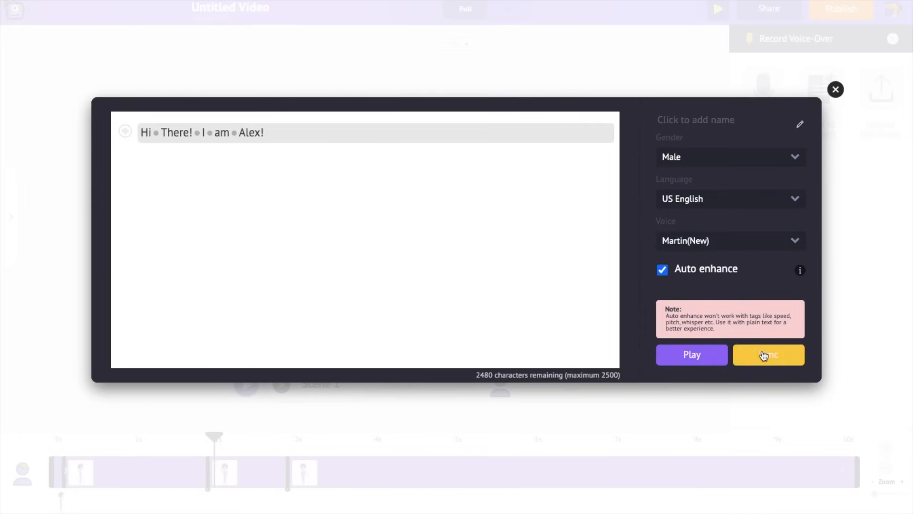
left_click(769, 354)
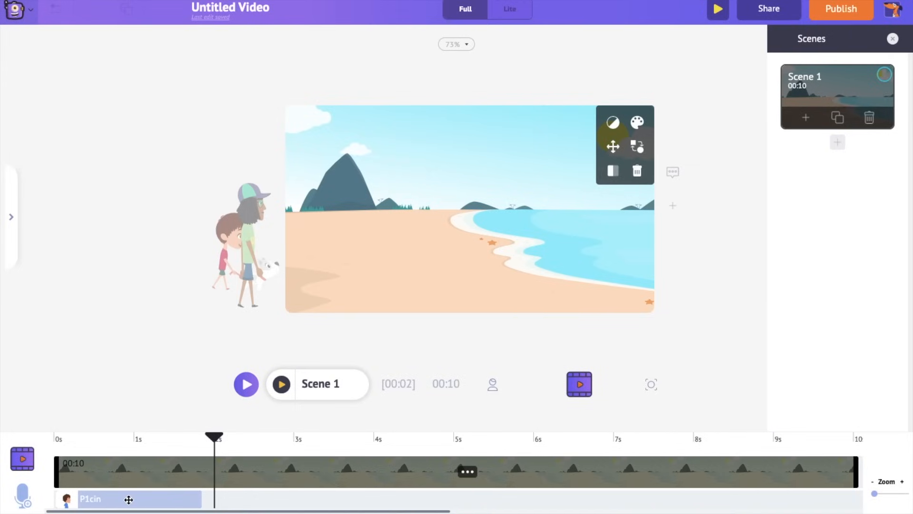
Step: Shift the voiceover clip so it starts at about the 2-second mark
left_click(139, 499)
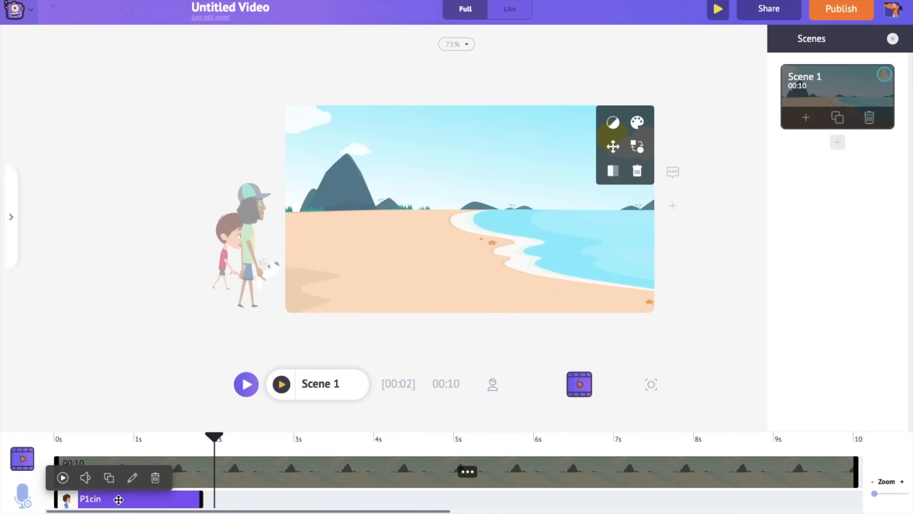
left_click_drag(116, 500, 268, 499)
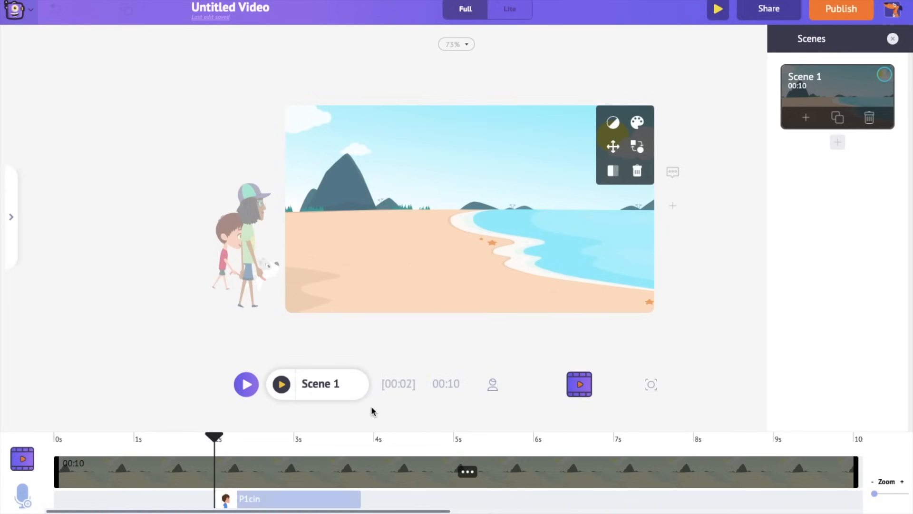
mouse_move(651, 384)
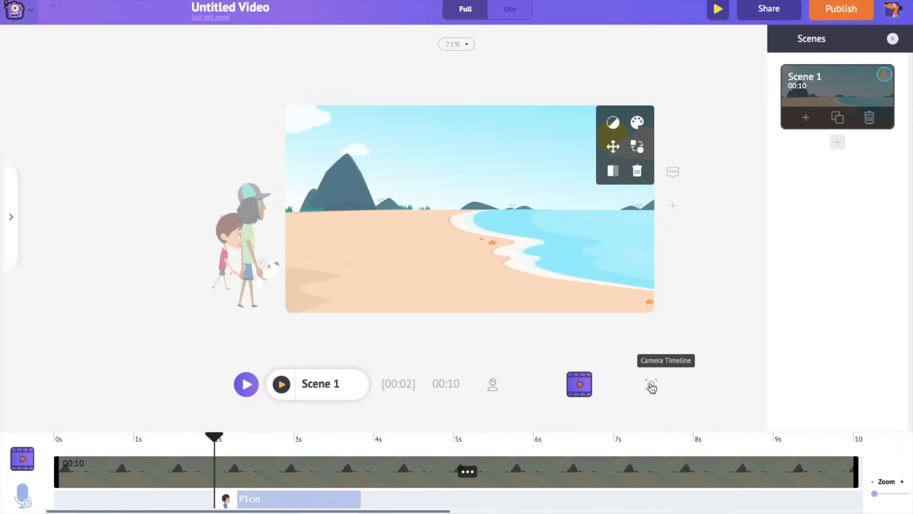
Step: Switch to a dynamic camera starting around one second and stretch its movement across the scene
left_click(658, 383)
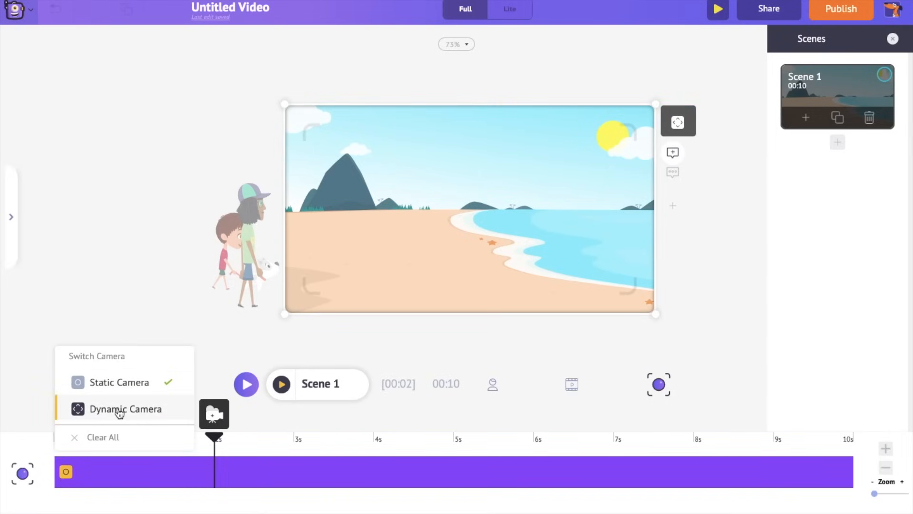
left_click(126, 408)
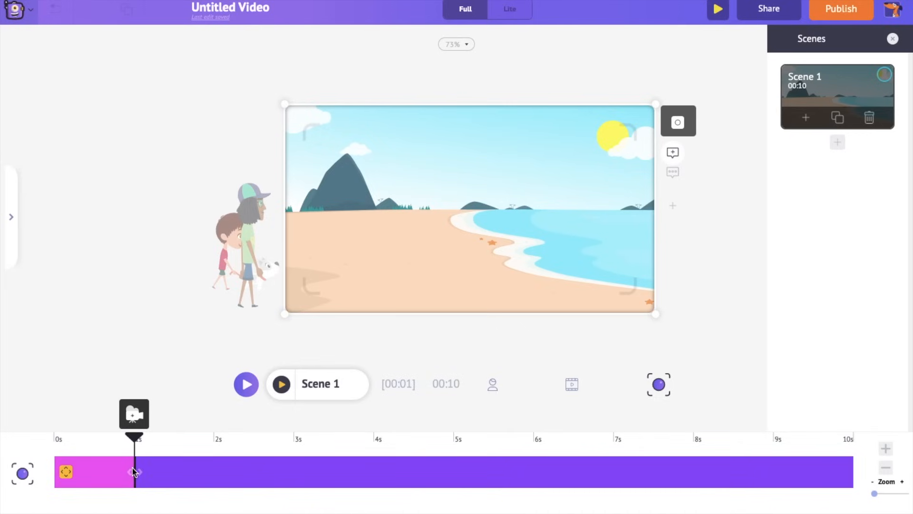
left_click_drag(134, 468, 232, 468)
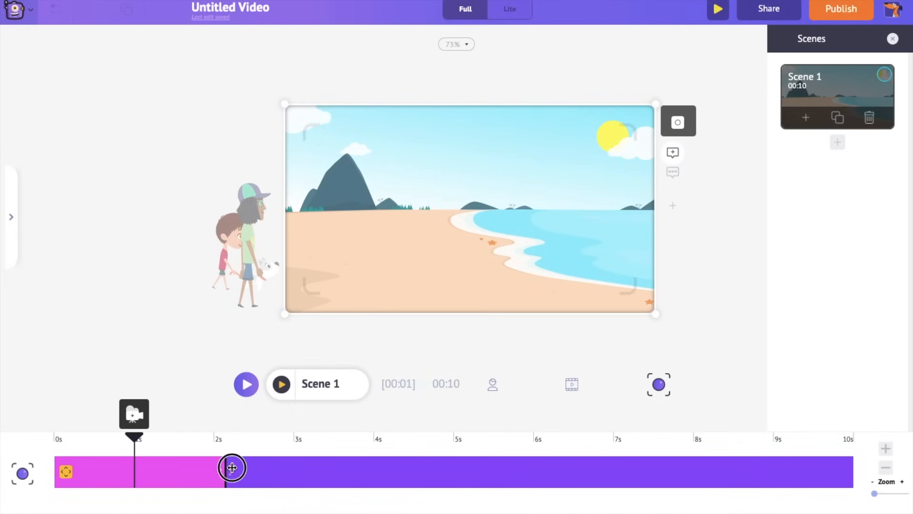
left_click_drag(232, 467, 856, 478)
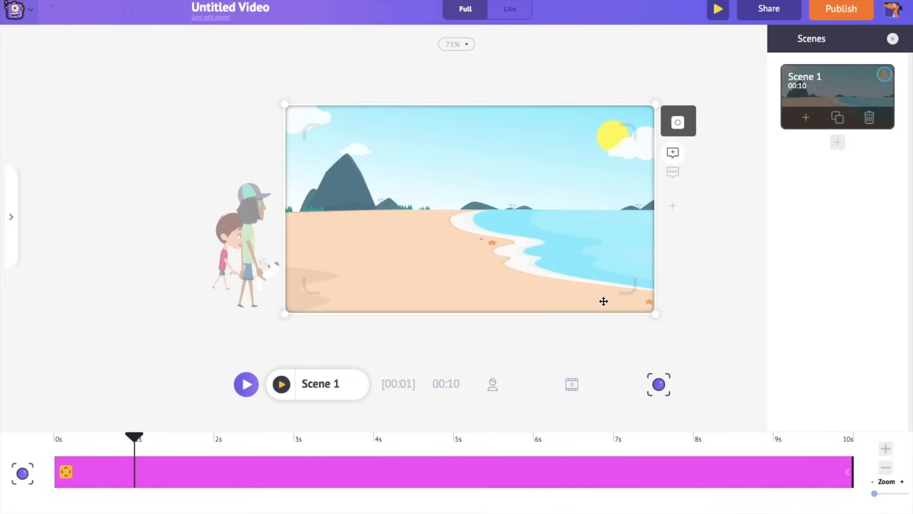
Step: Shrink the camera frame so the shot zooms in on the beach
left_click_drag(650, 302, 622, 299)
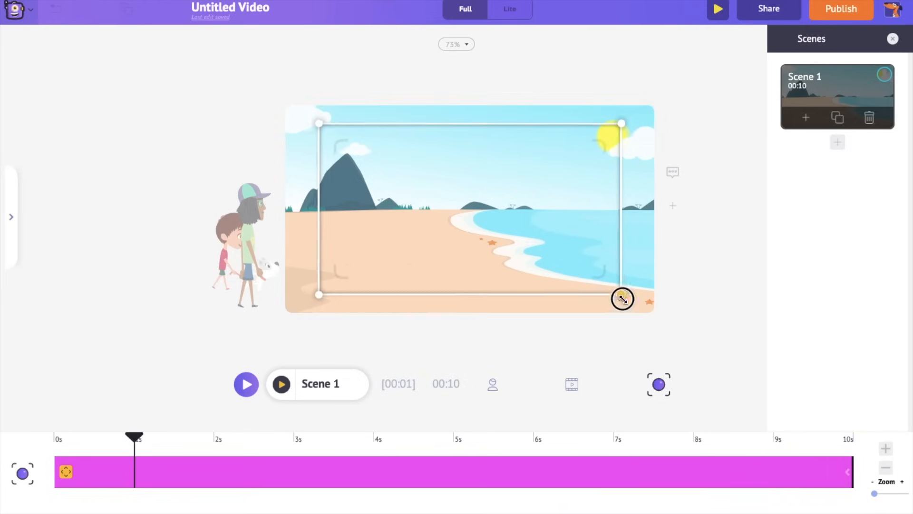
left_click_drag(622, 298, 628, 300)
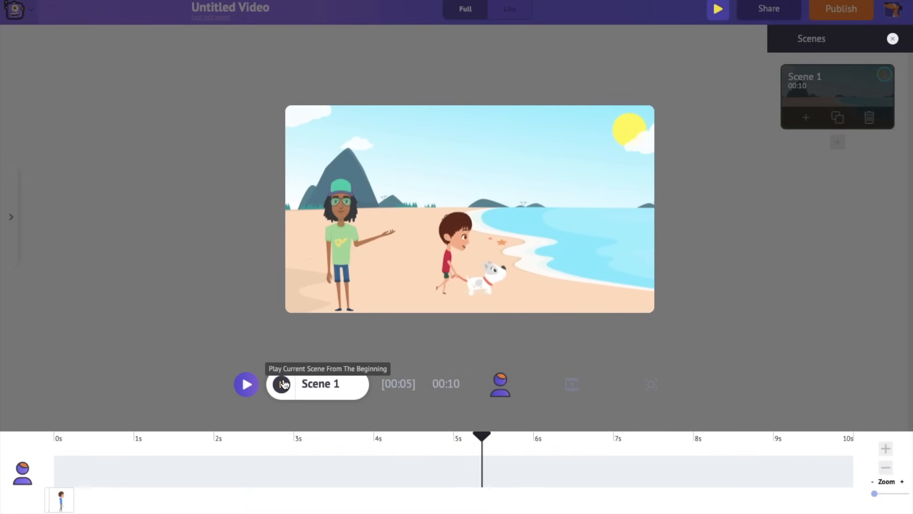
left_click(282, 384)
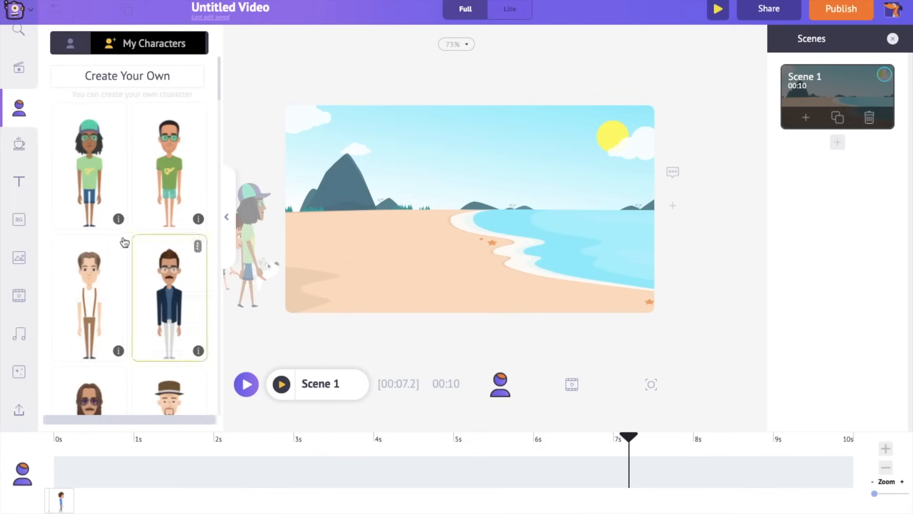
Step: Find Coasting the Coast by searching "happy", add it under the scene and lower its volume
left_click(19, 334)
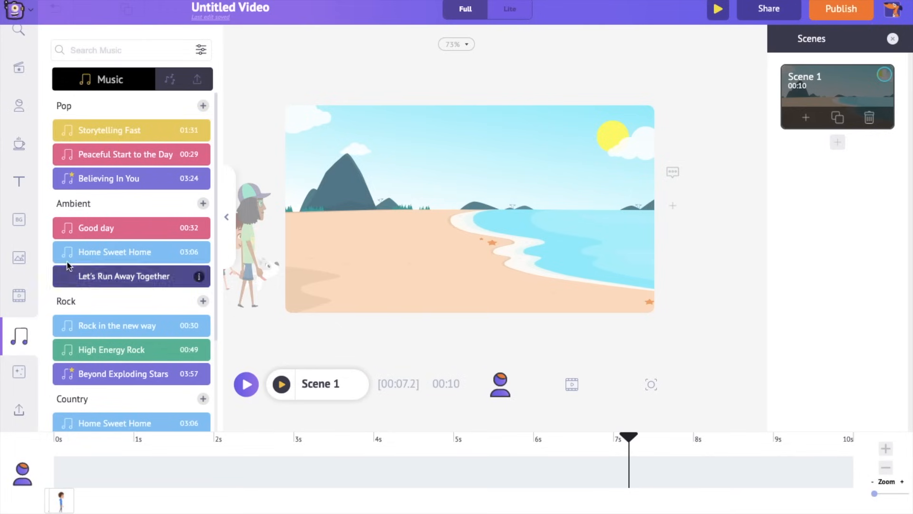
type("happy")
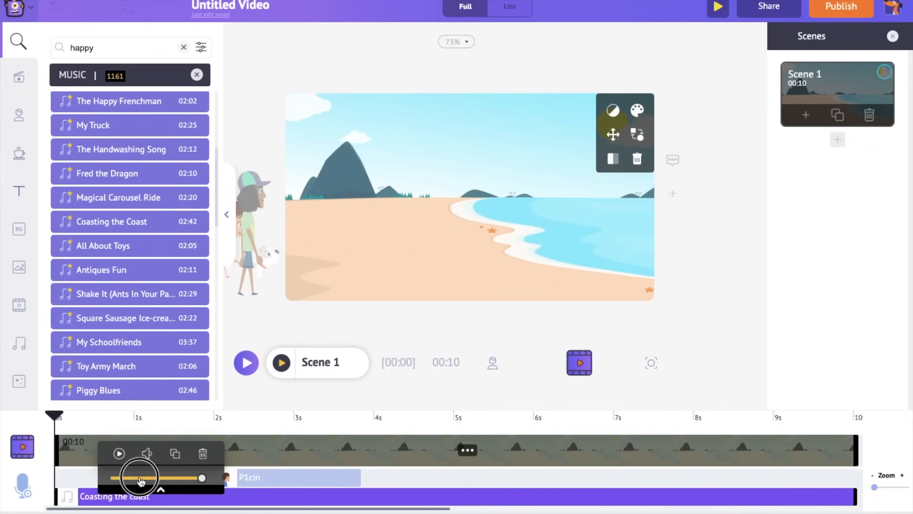
left_click_drag(201, 477, 137, 477)
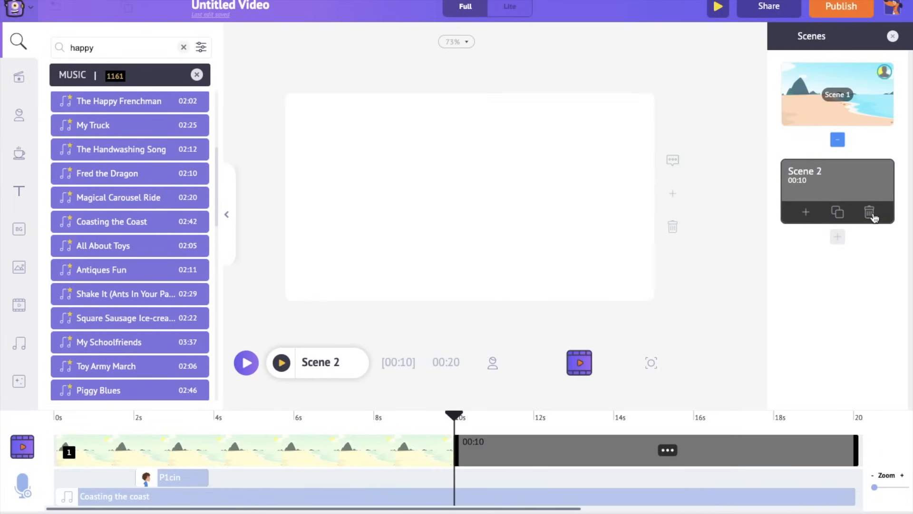
left_click(868, 212)
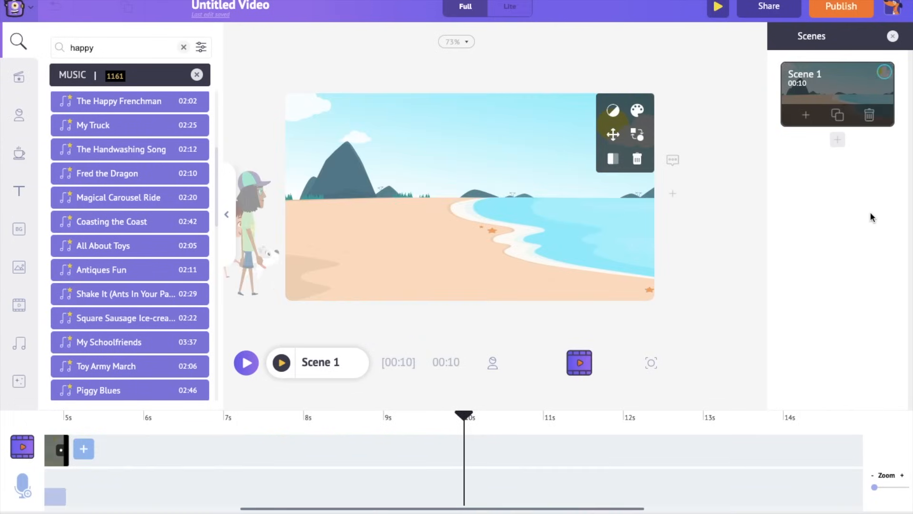
mouse_move(813, 223)
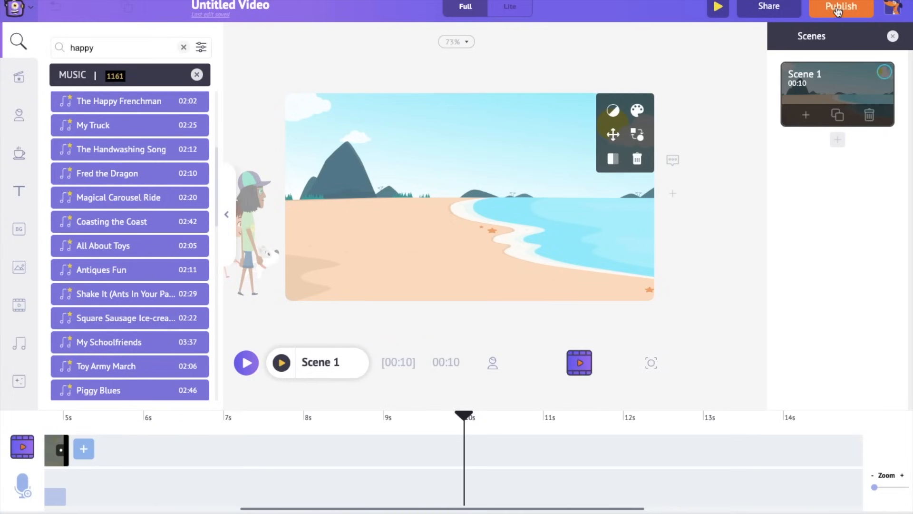
Step: Bring up the Download Video panel showing HD 720p MP4 export options
left_click(839, 7)
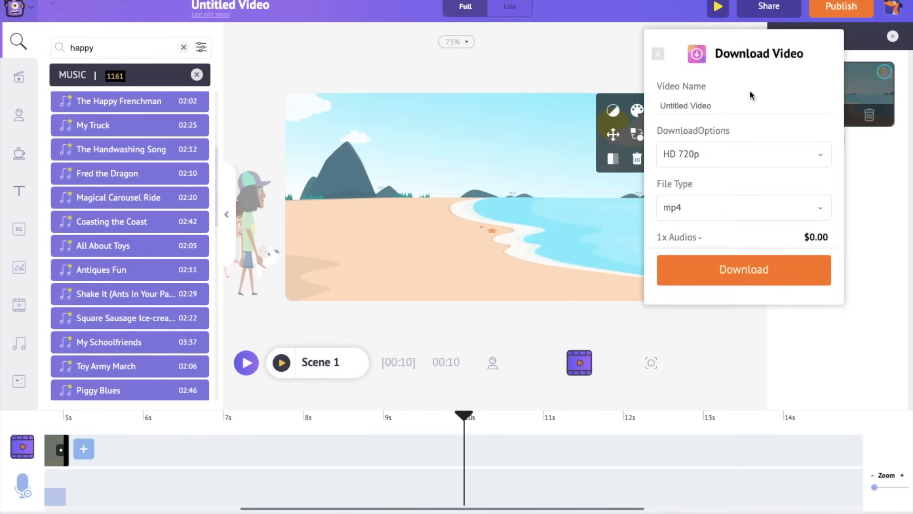